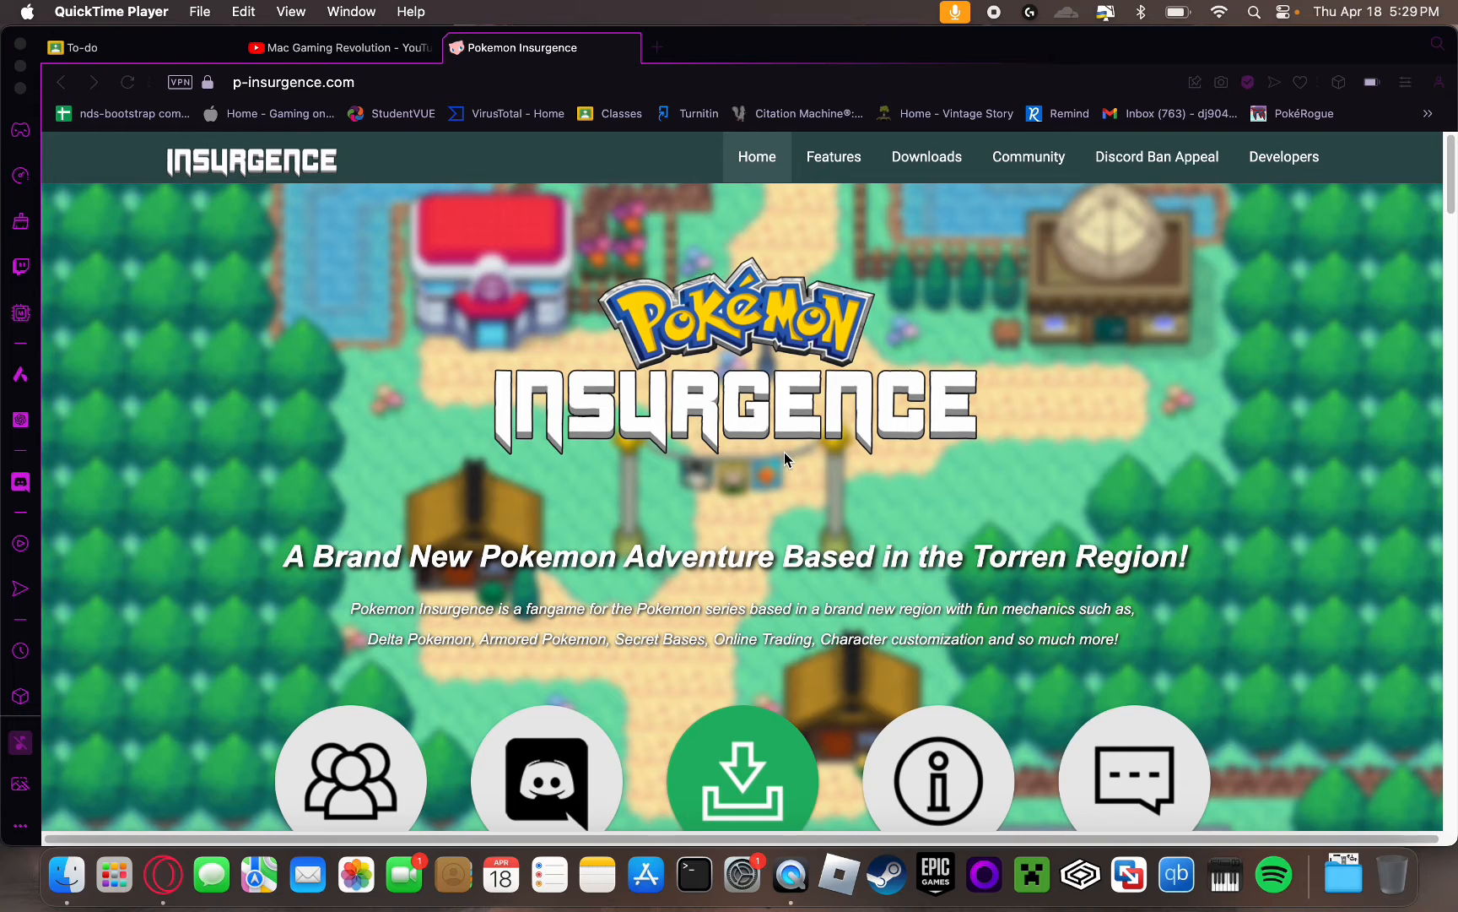
pyautogui.moveTo(308, 297)
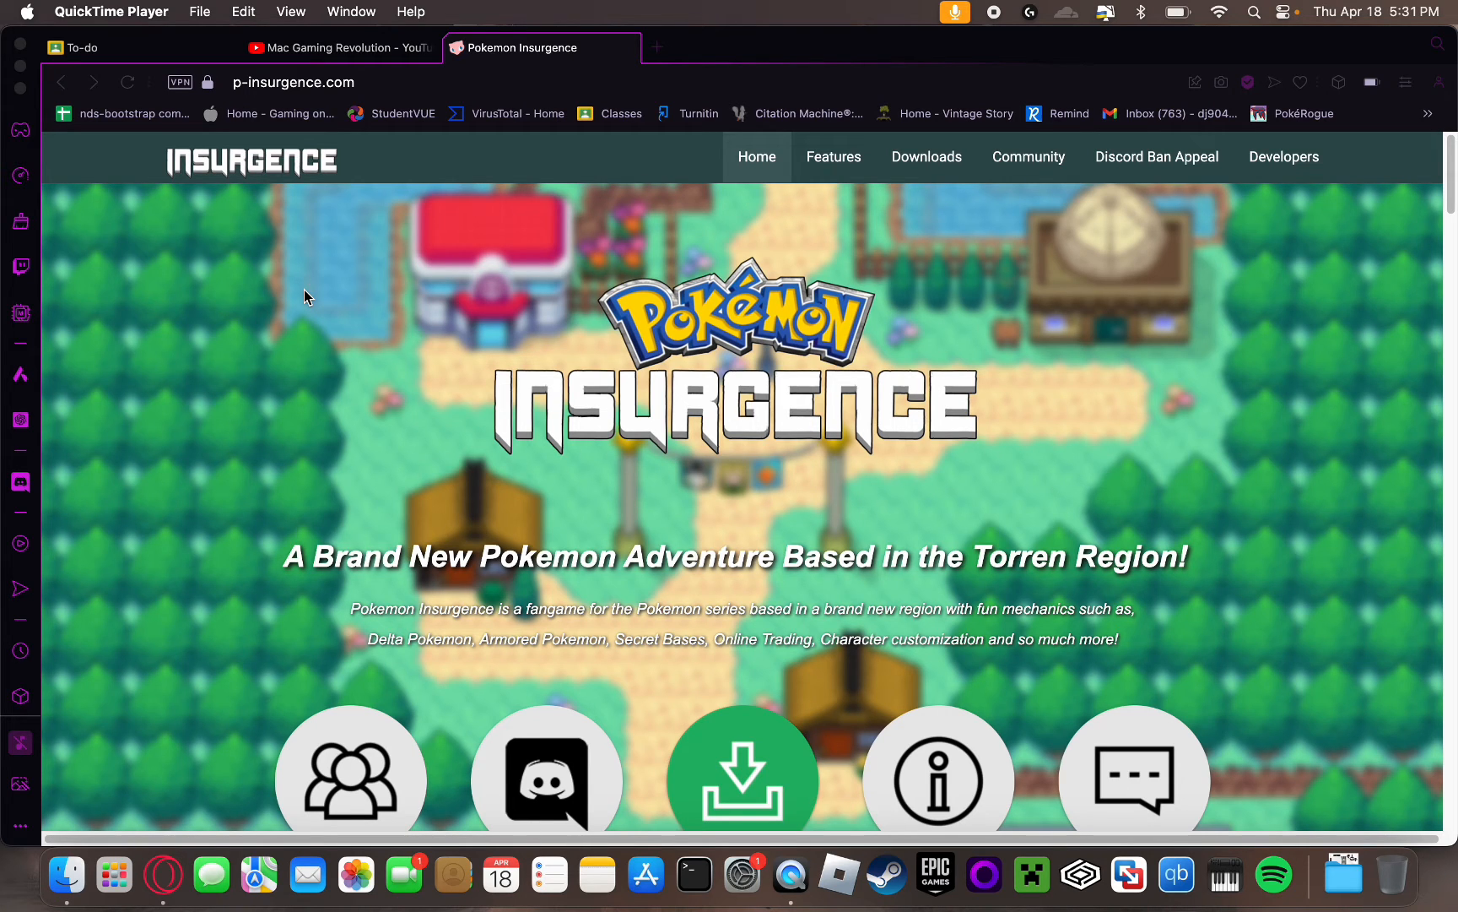
pyautogui.moveTo(701, 301)
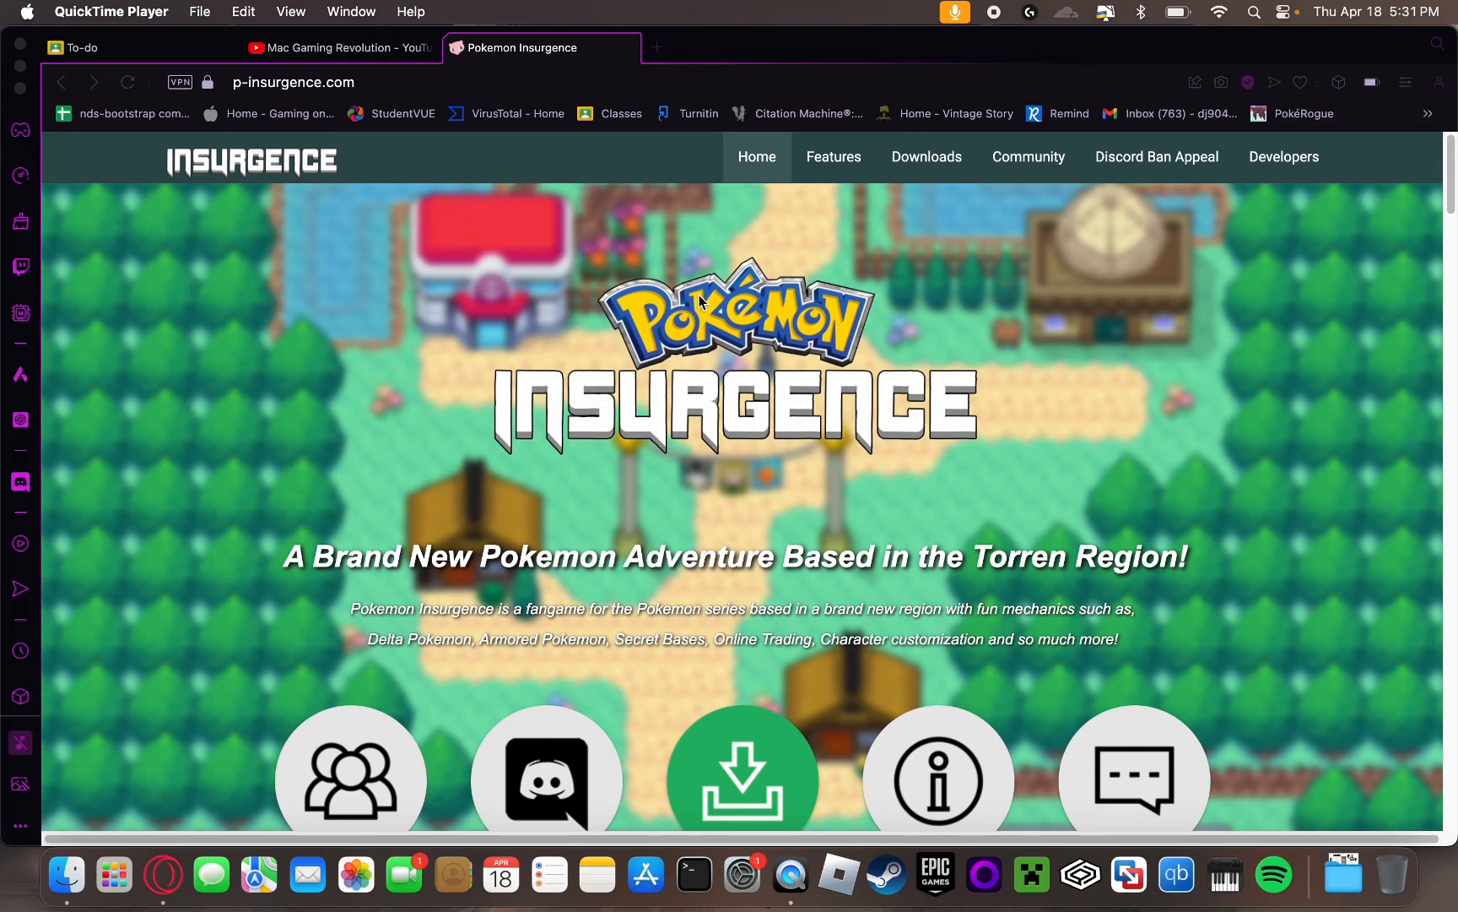
pyautogui.moveTo(324, 71)
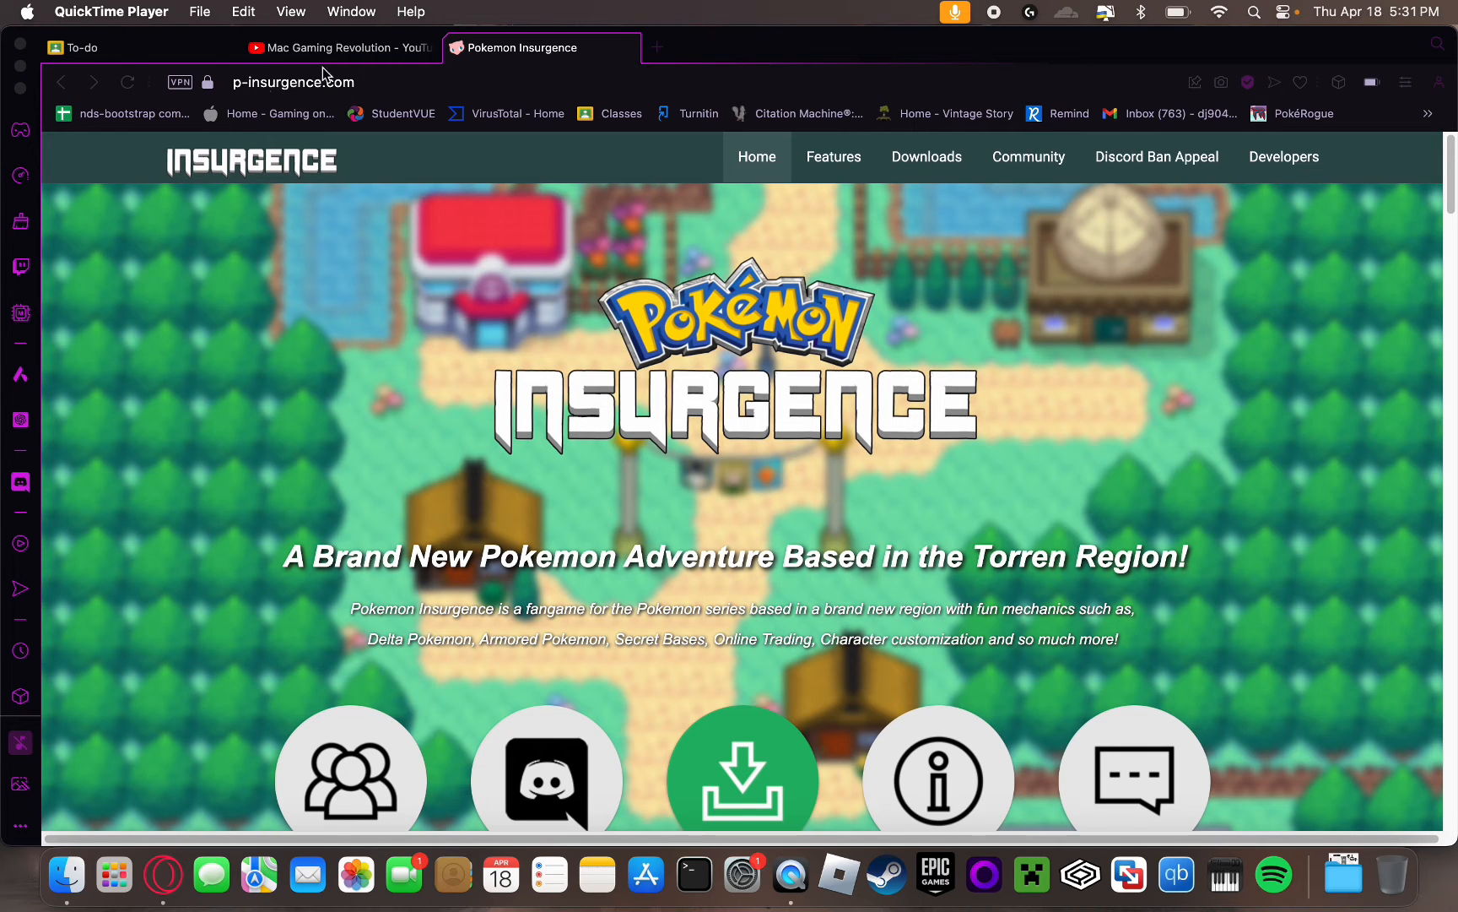
pyautogui.moveTo(279, 173)
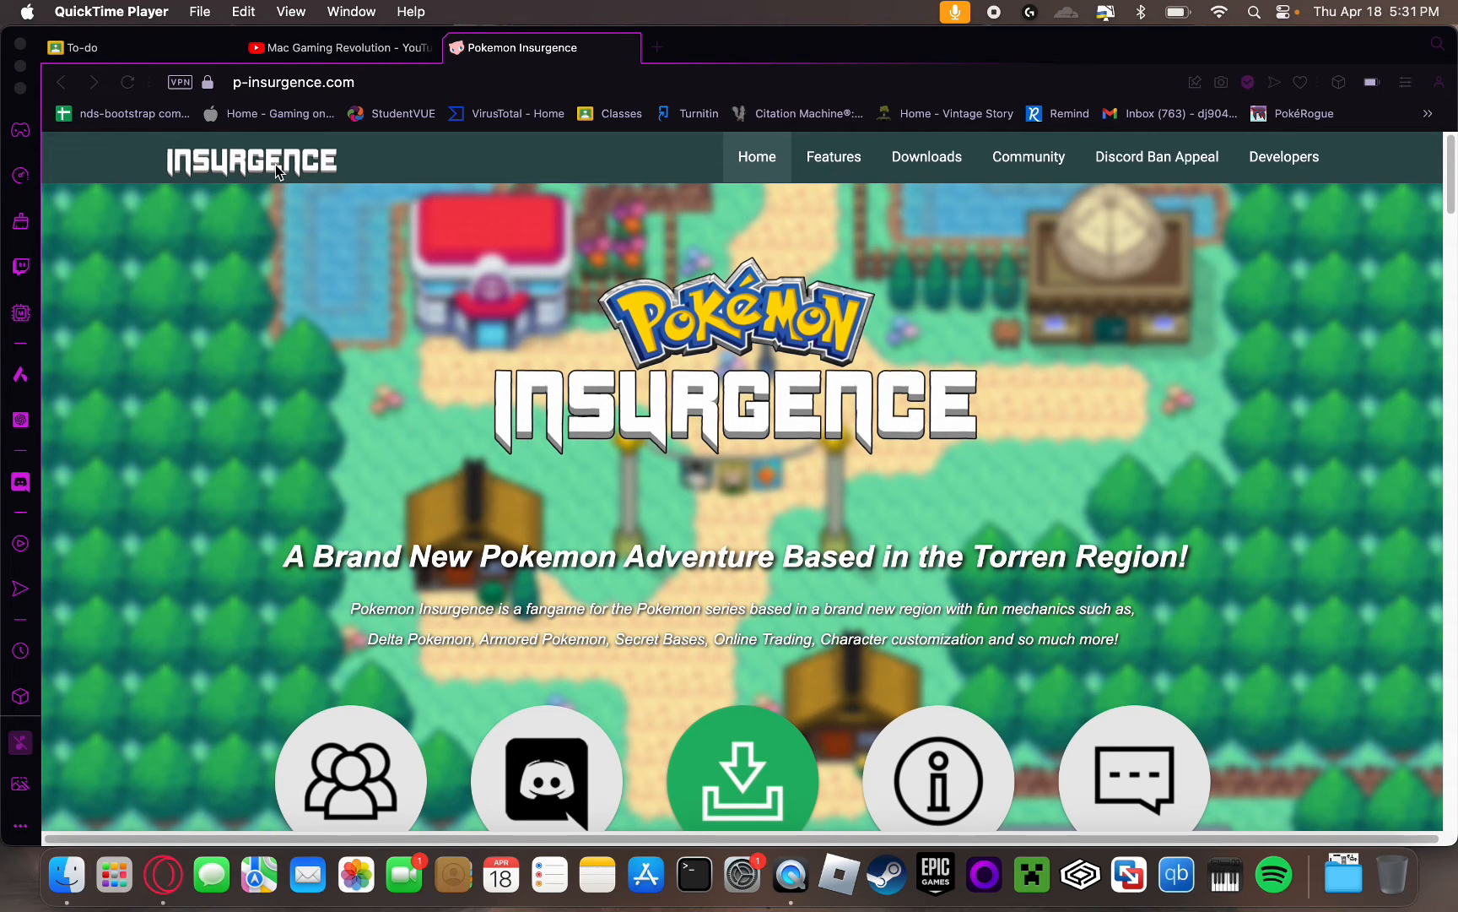
# - Jump from the home page to the Downloads section showing version 1.2.7 and the Mac guide
pyautogui.scroll(-3)
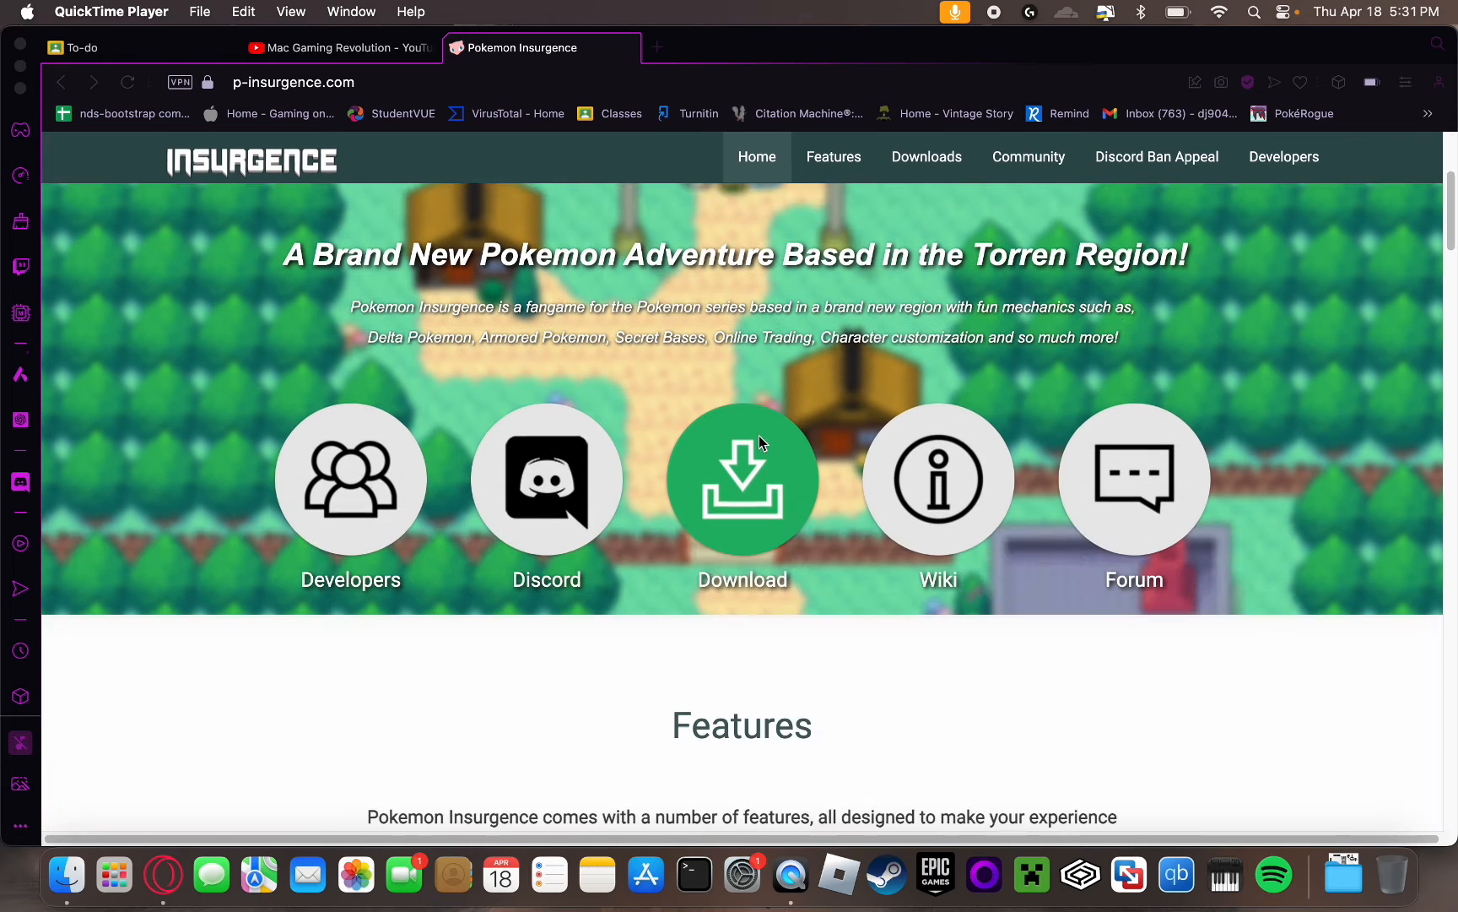
pyautogui.click(743, 480)
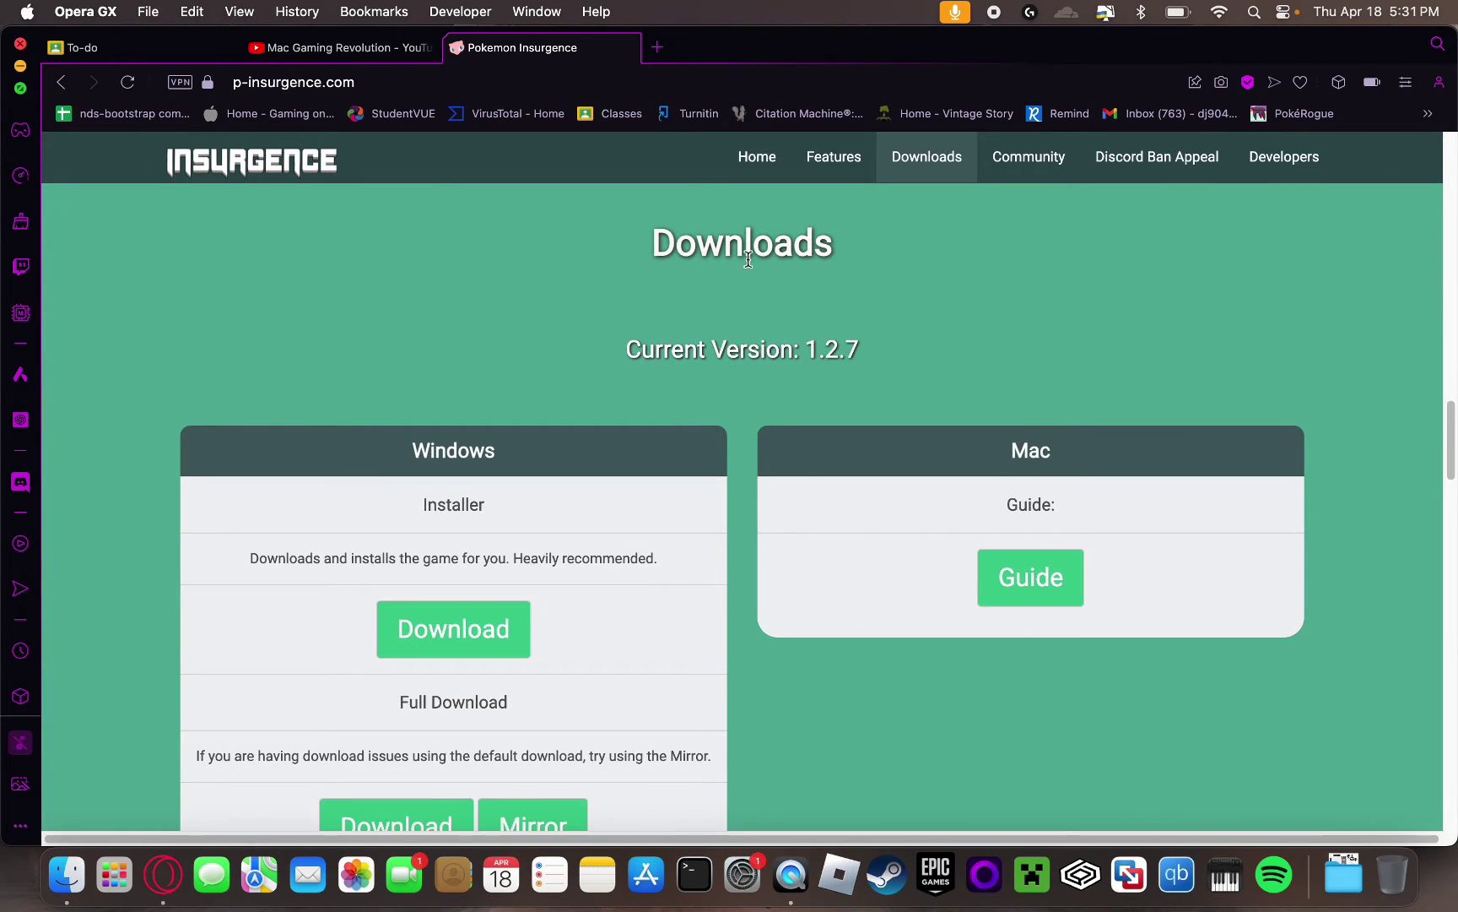
pyautogui.moveTo(899, 294)
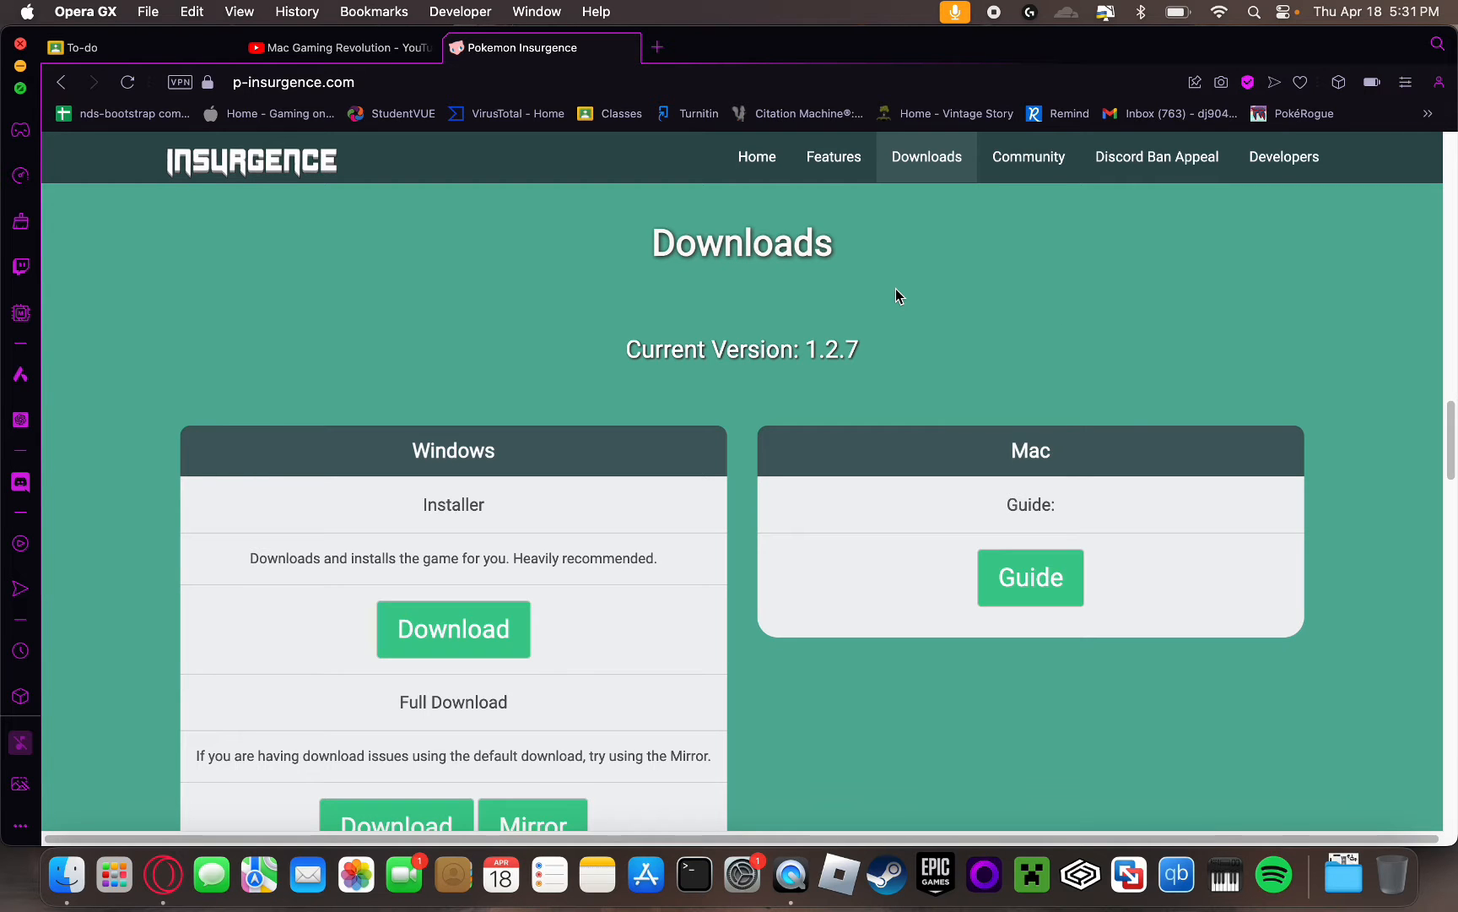
pyautogui.scroll(-3)
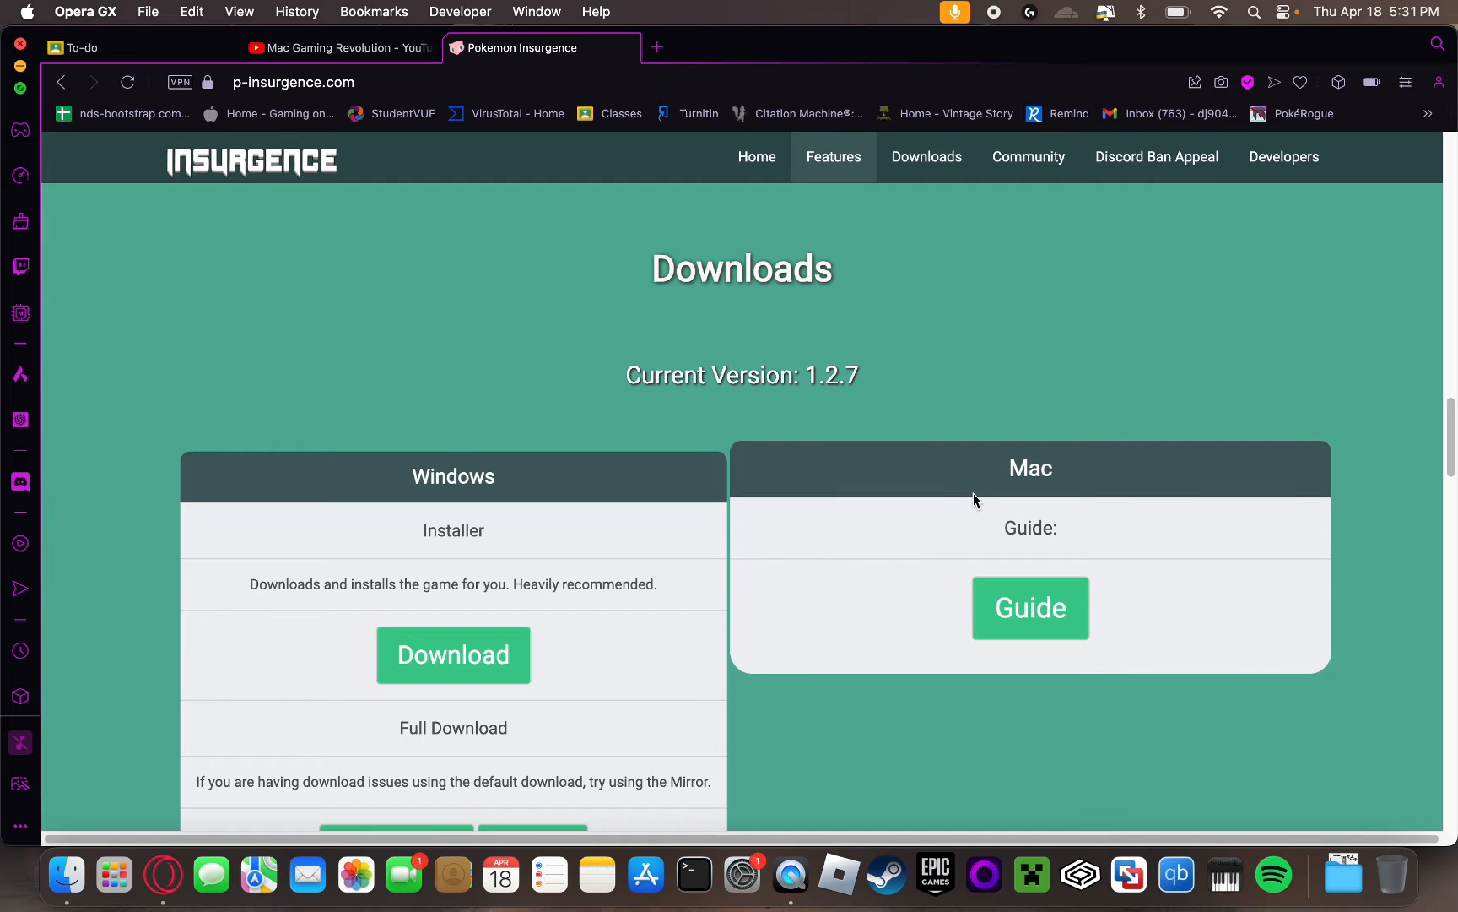
pyautogui.moveTo(925, 818)
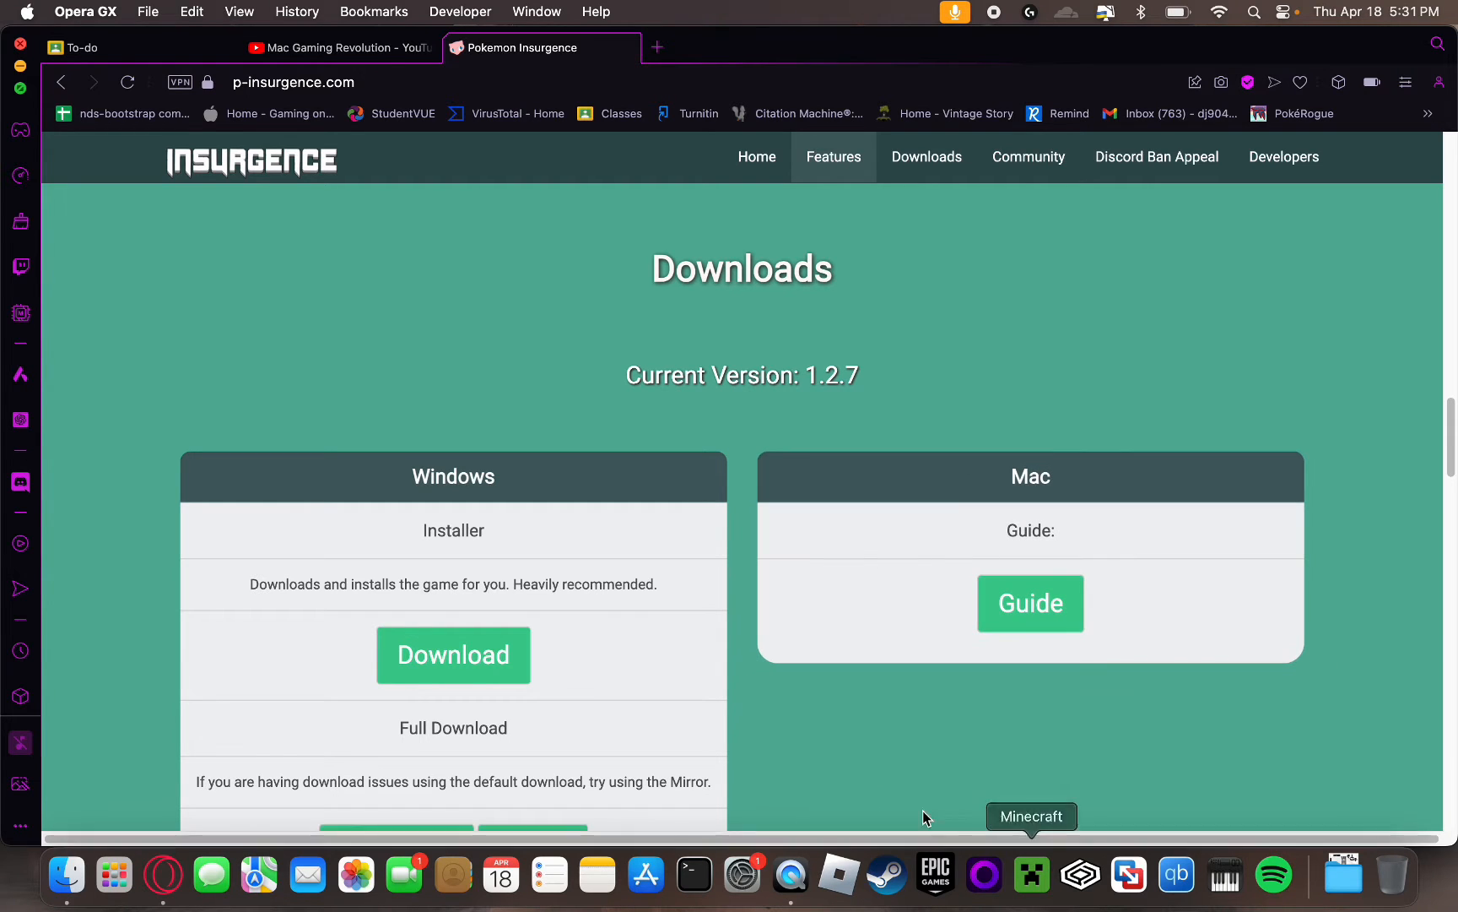
pyautogui.moveTo(981, 502)
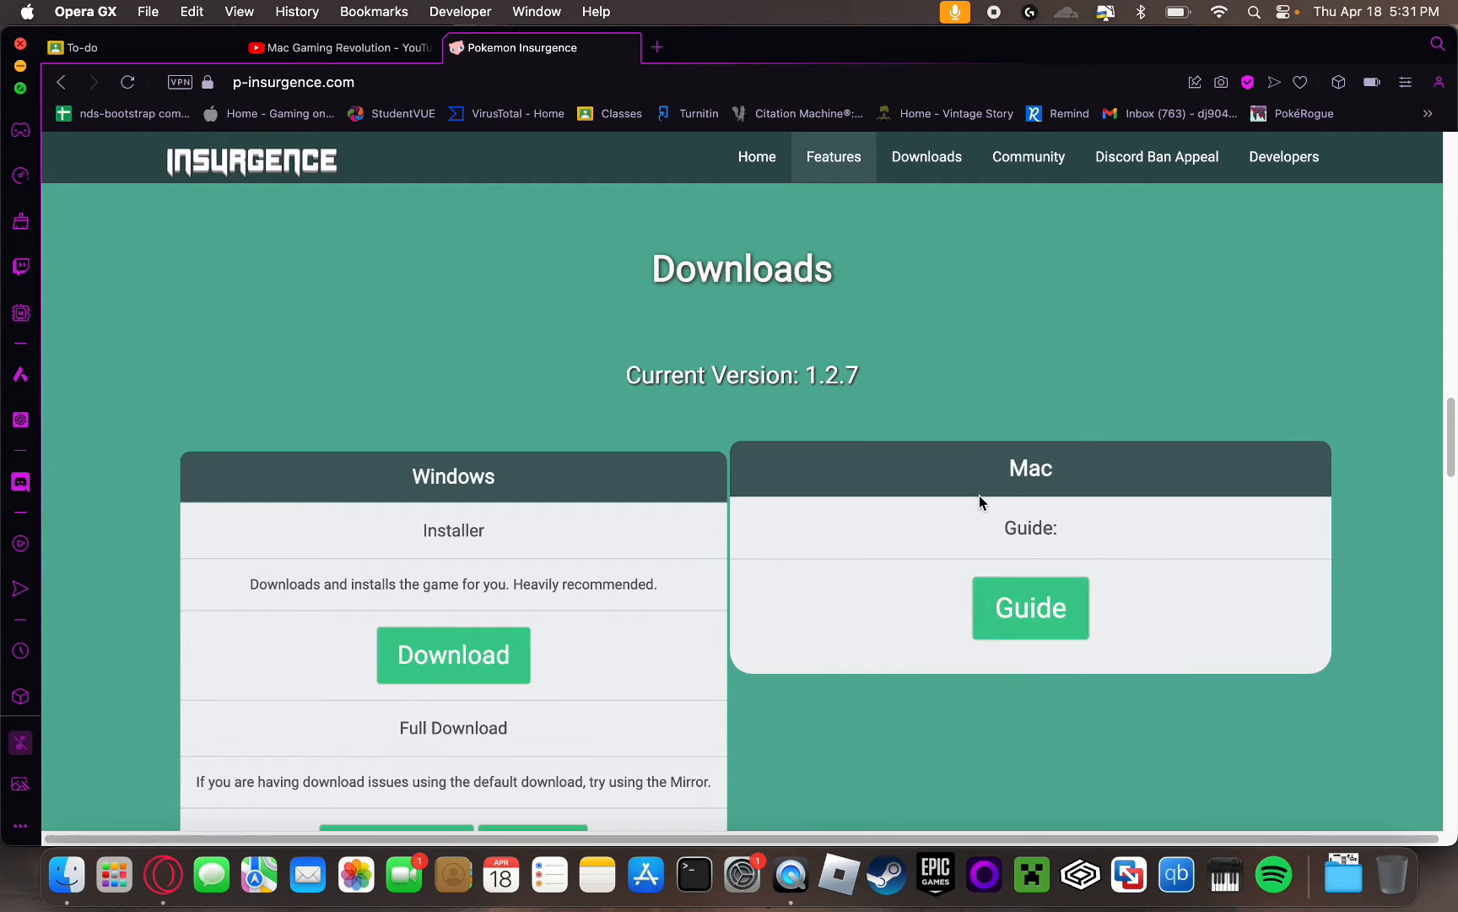
# - View the Mac guide for macOS 10.15 and newer, with Terminal opened for its install command
pyautogui.click(1029, 608)
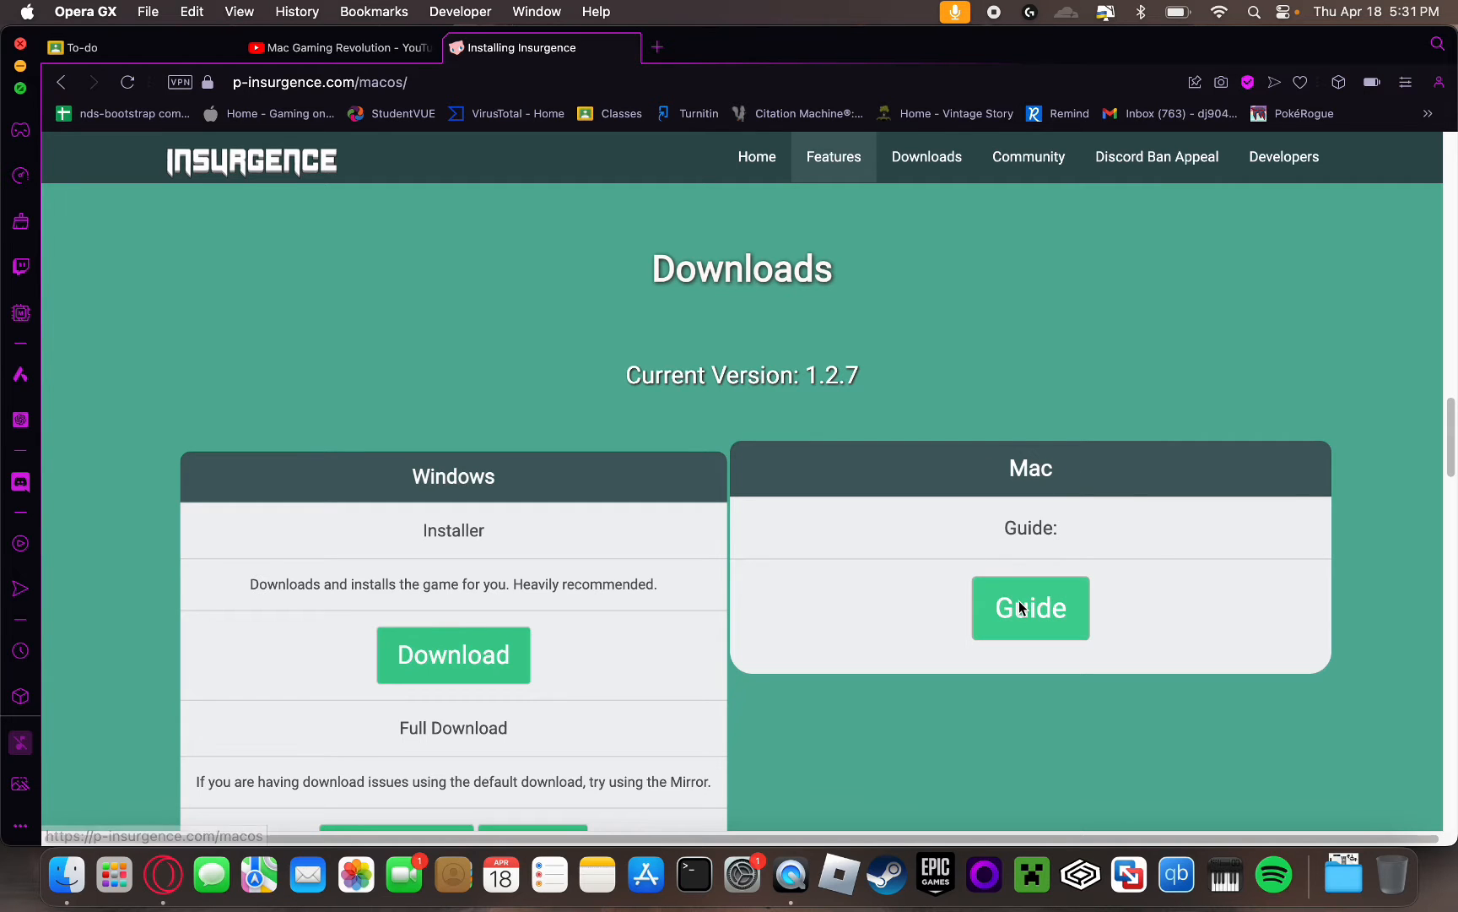
pyautogui.click(1030, 608)
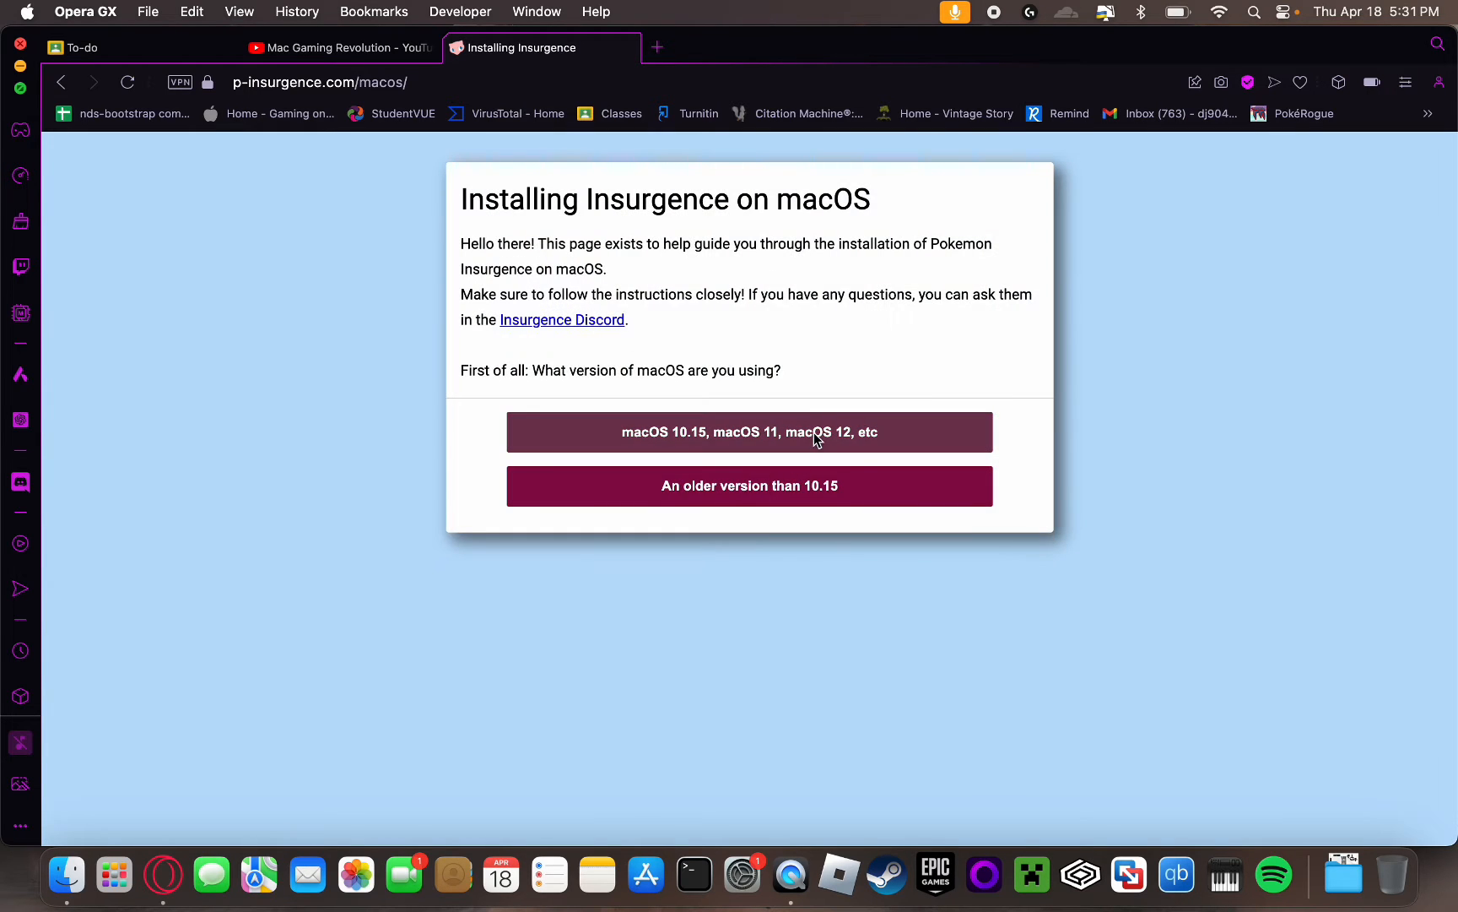
pyautogui.click(749, 431)
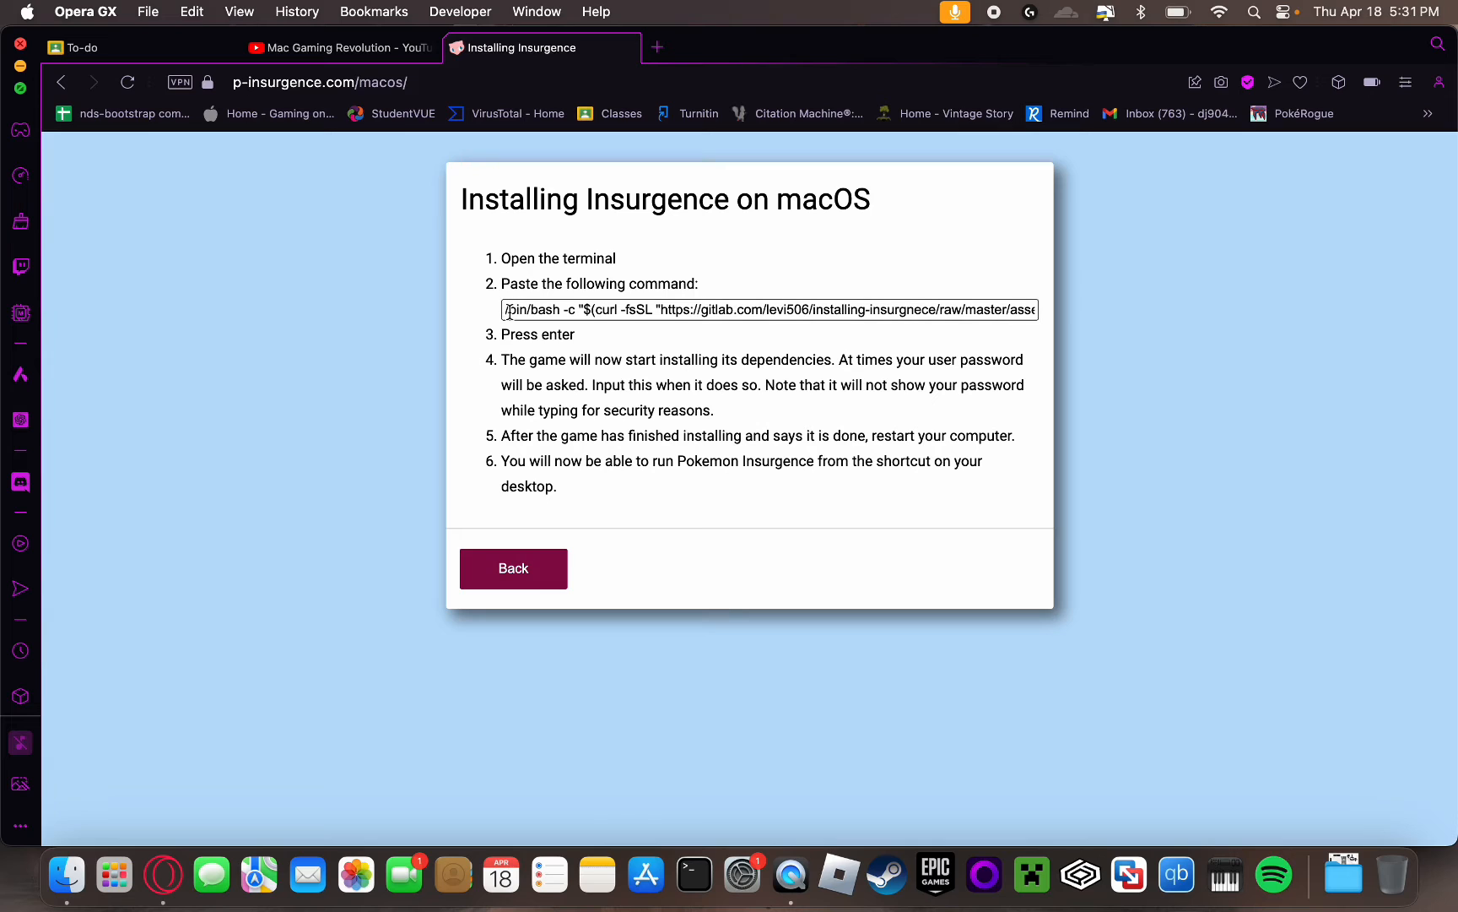
pyautogui.moveTo(695, 873)
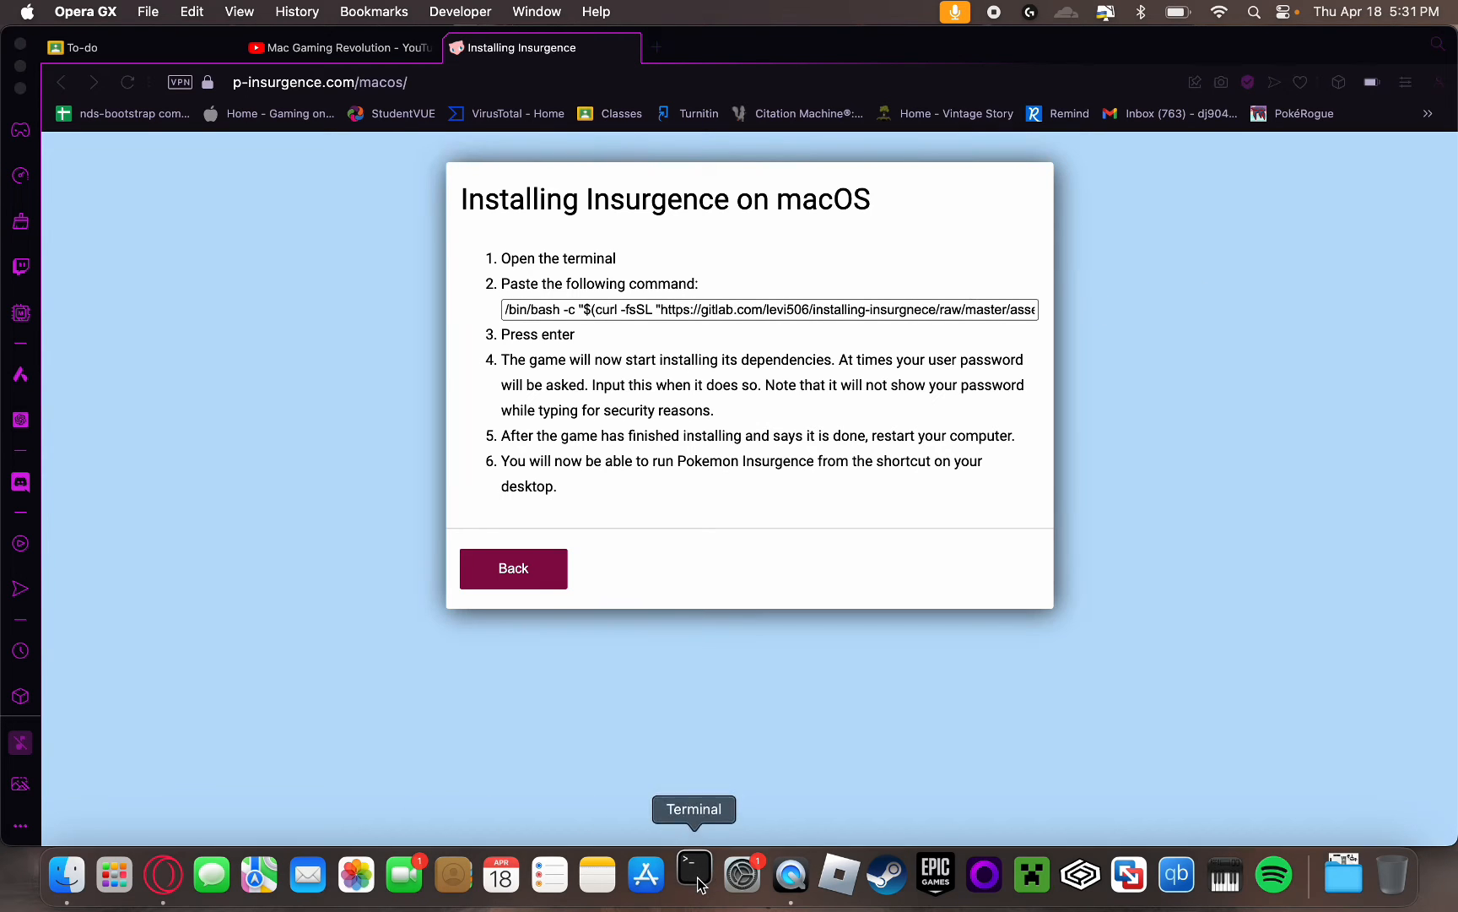
pyautogui.click(693, 875)
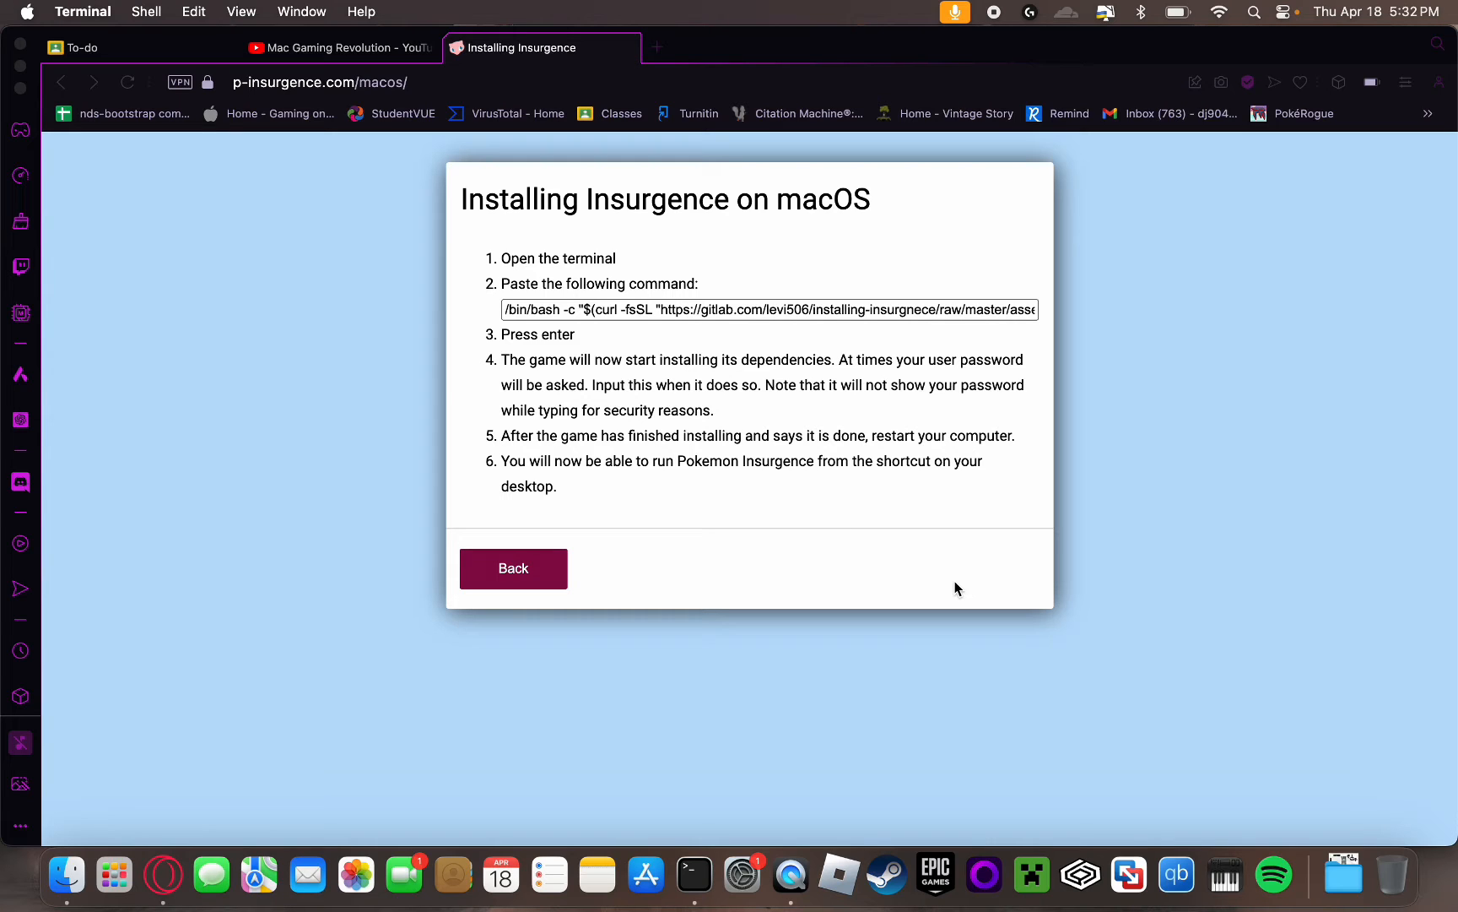
pyautogui.moveTo(556, 407)
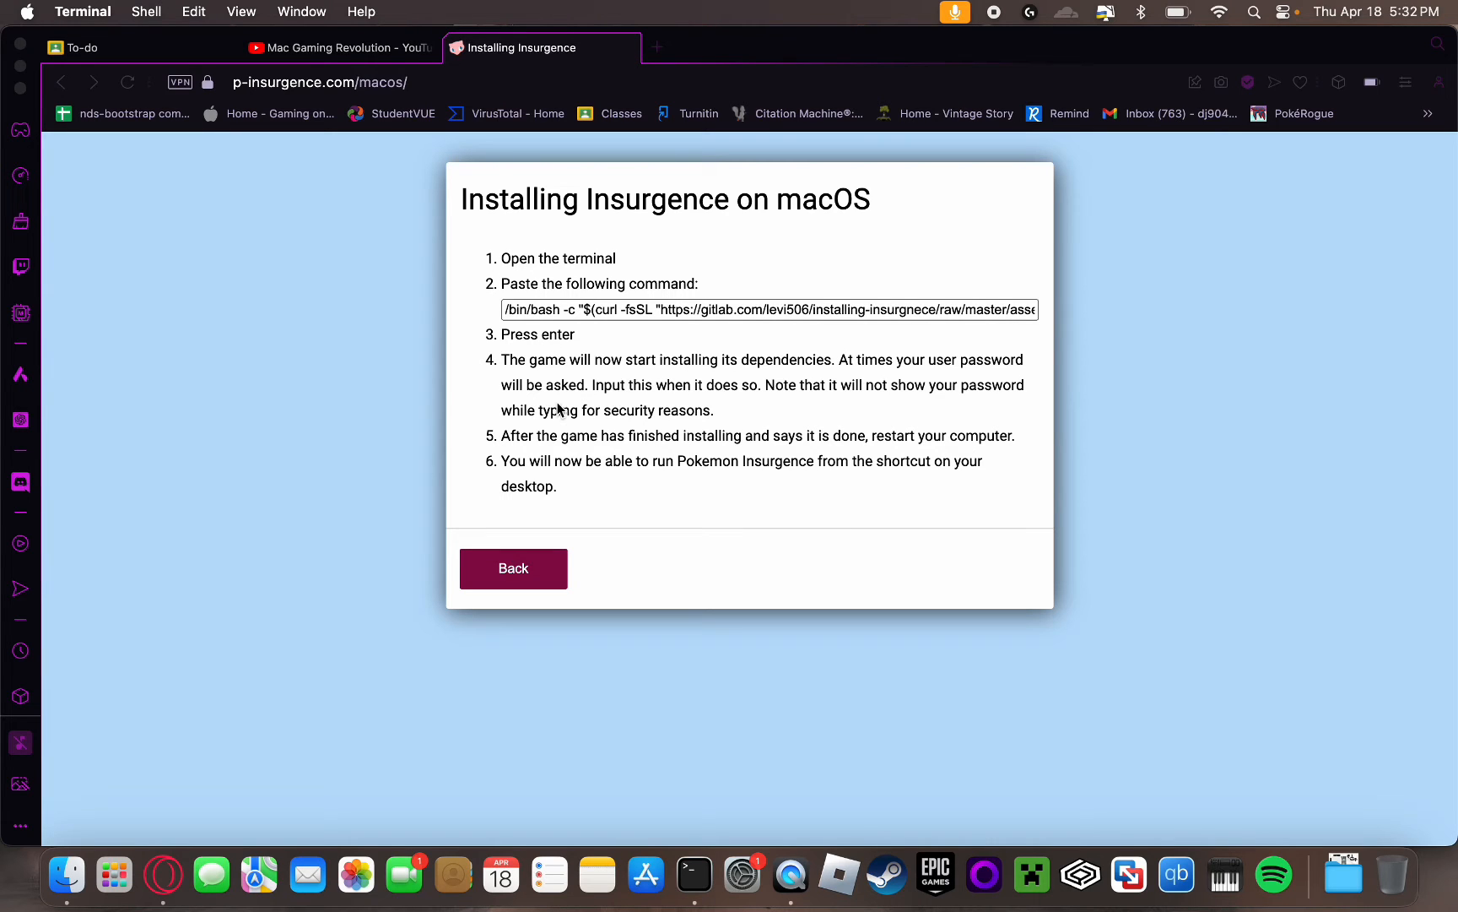
pyautogui.click(513, 568)
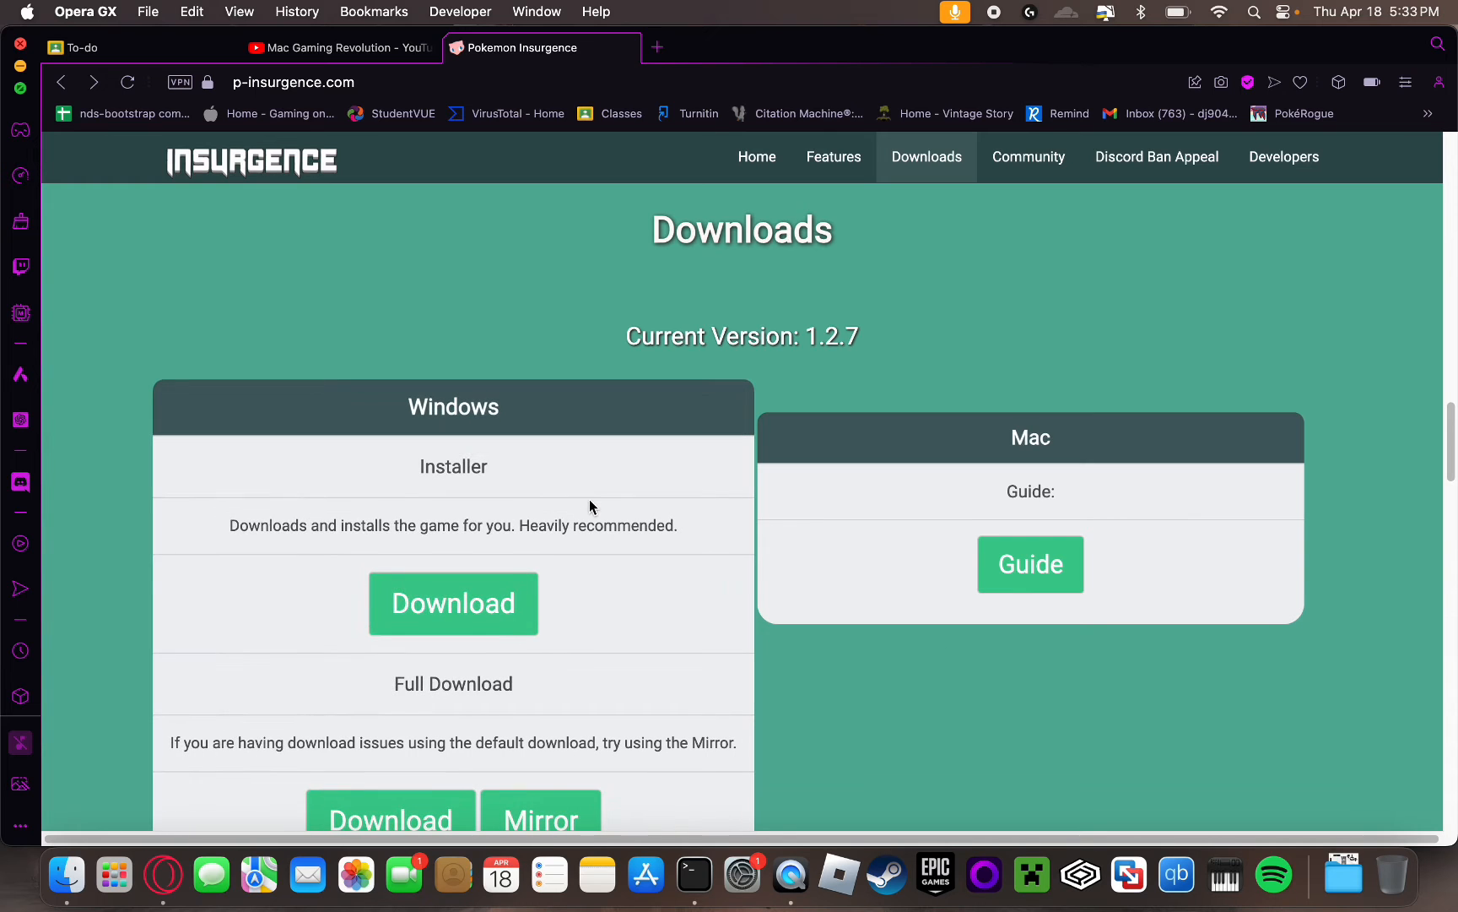
pyautogui.moveTo(603, 493)
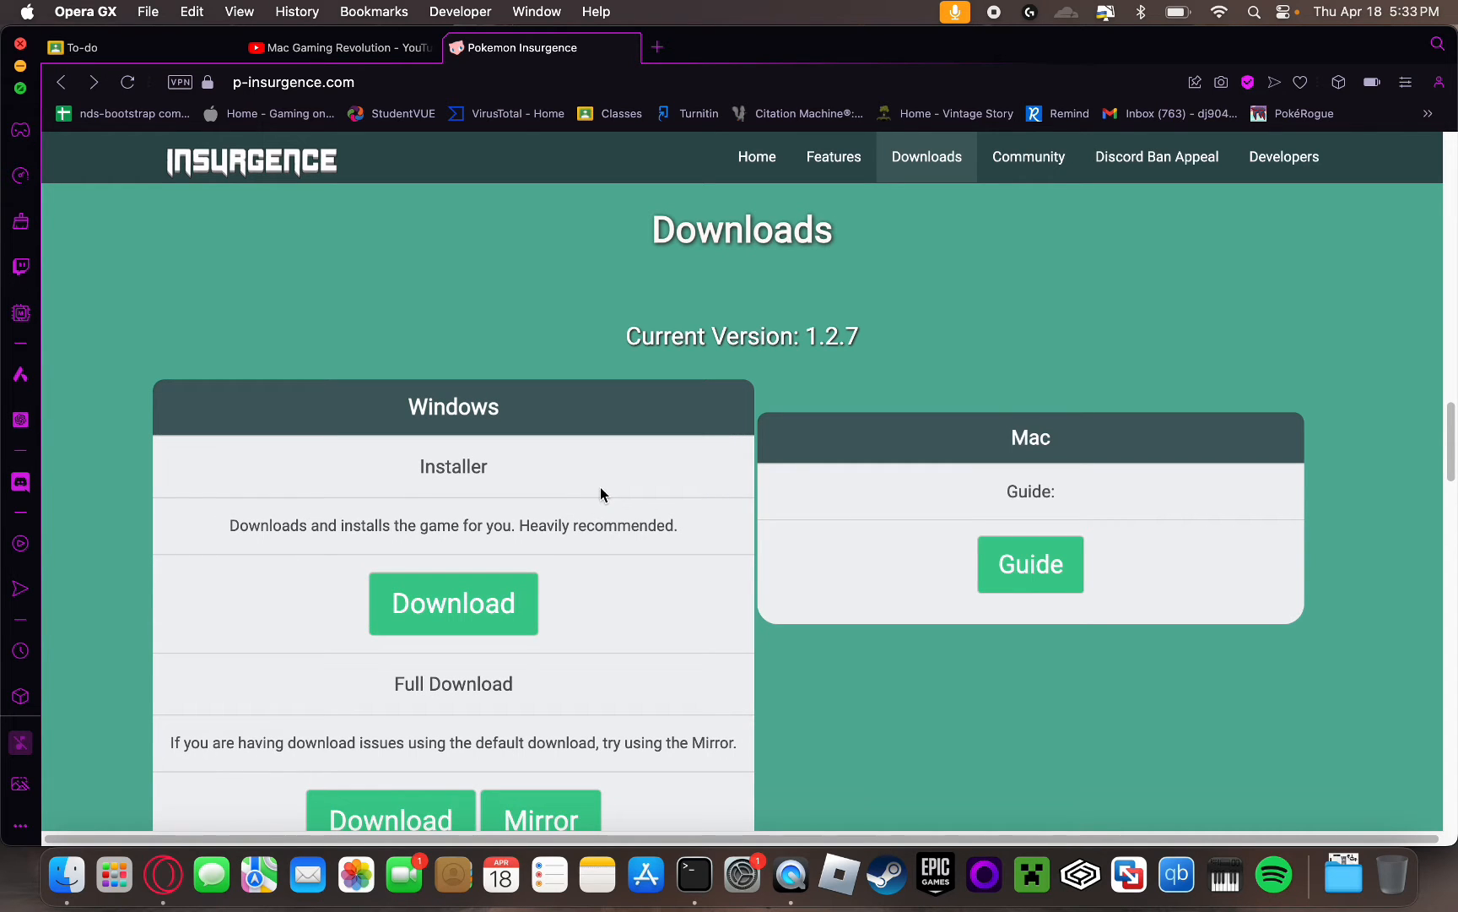
pyautogui.moveTo(569, 487)
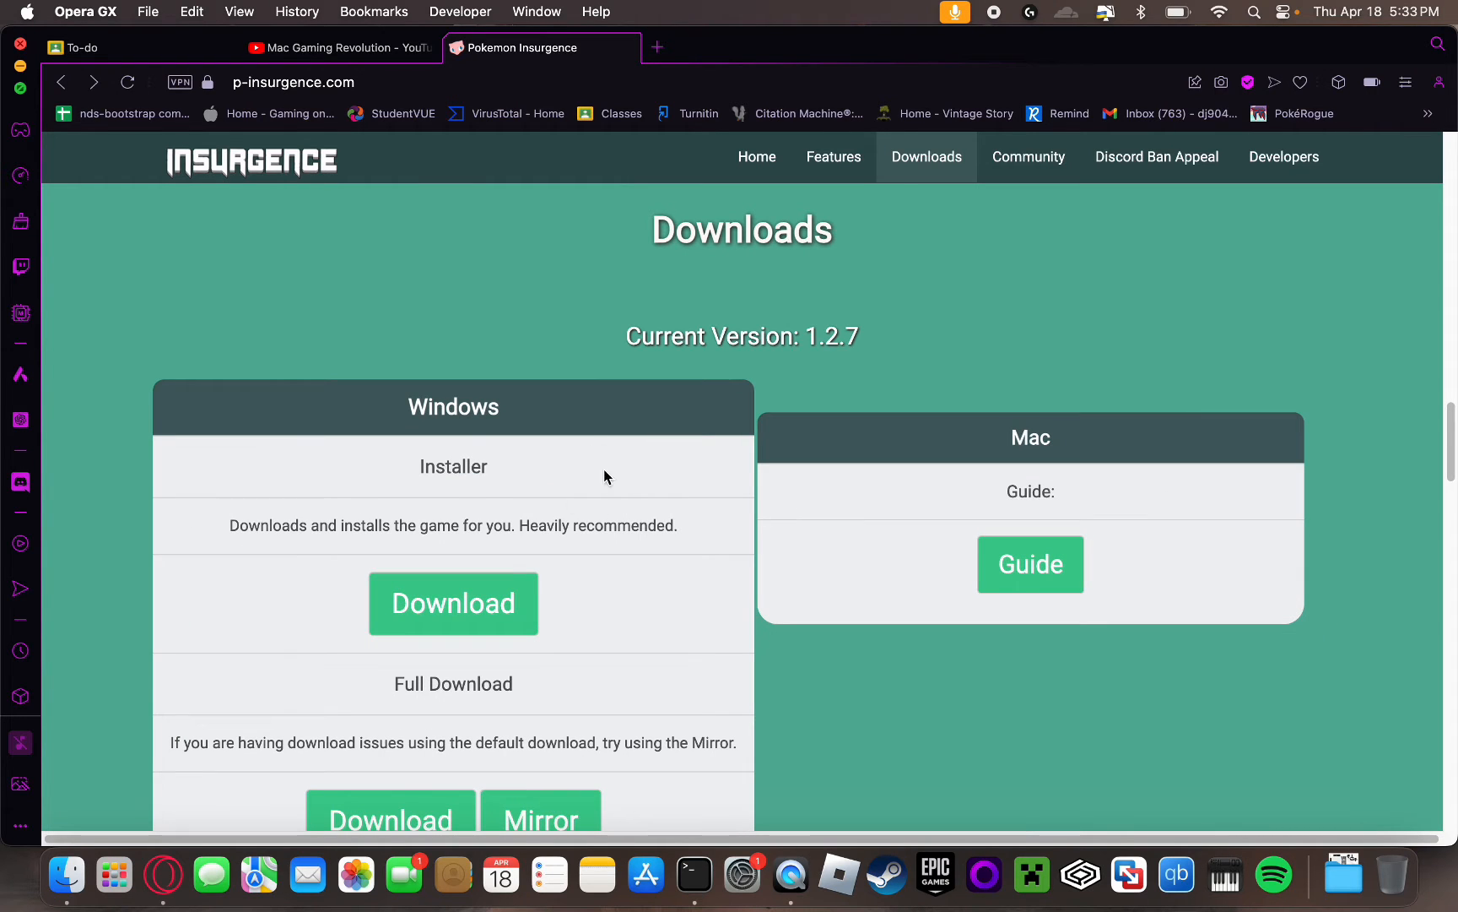
# - Scroll the Downloads section to reveal the Full Download, Mirror and Patch Only options
pyautogui.scroll(-3)
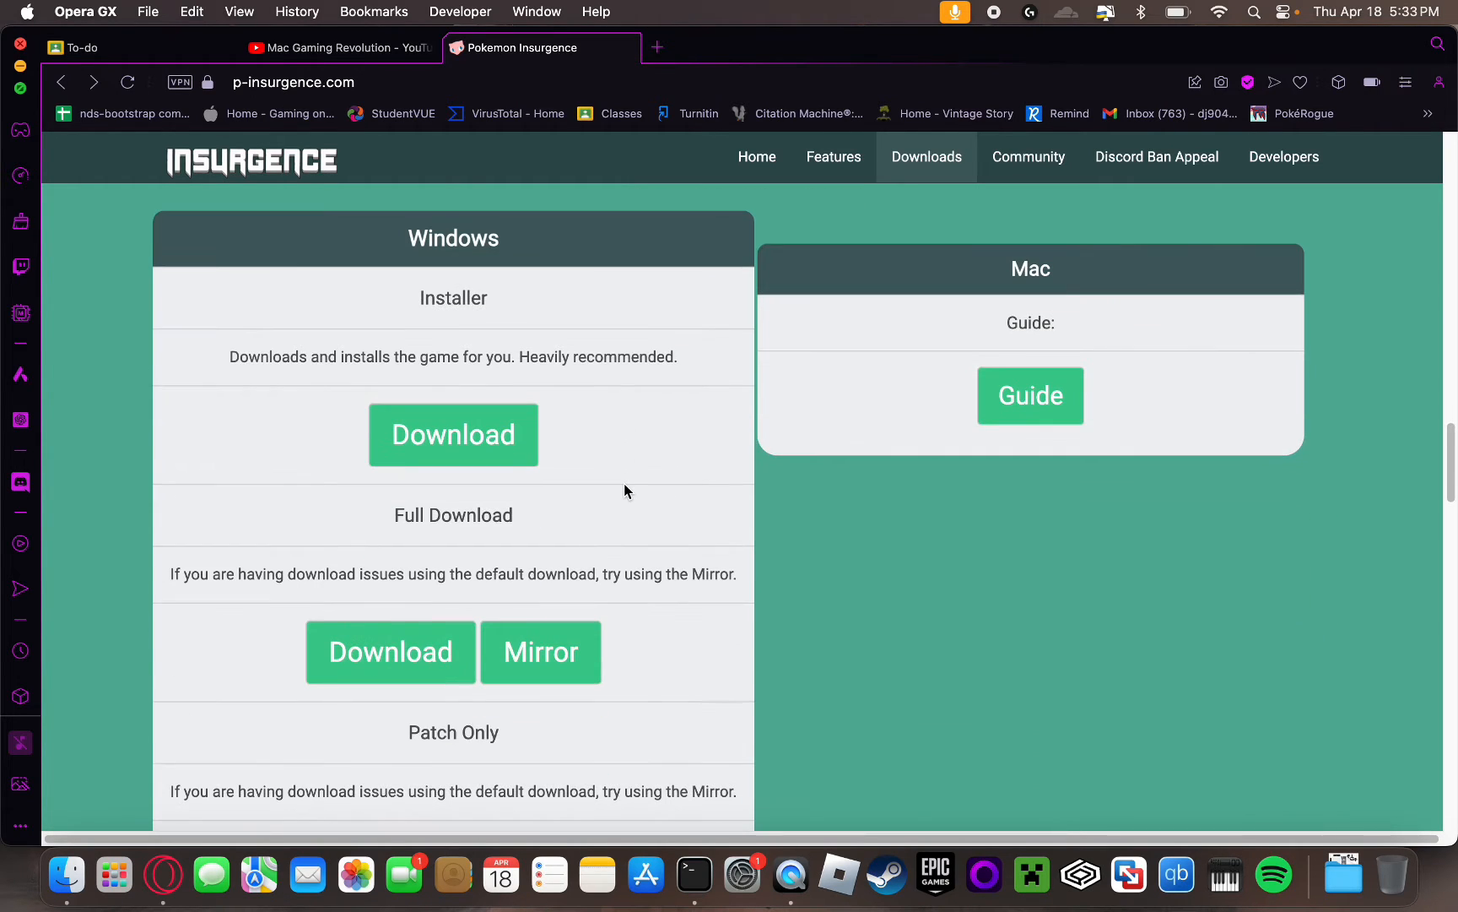
pyautogui.moveTo(445, 278)
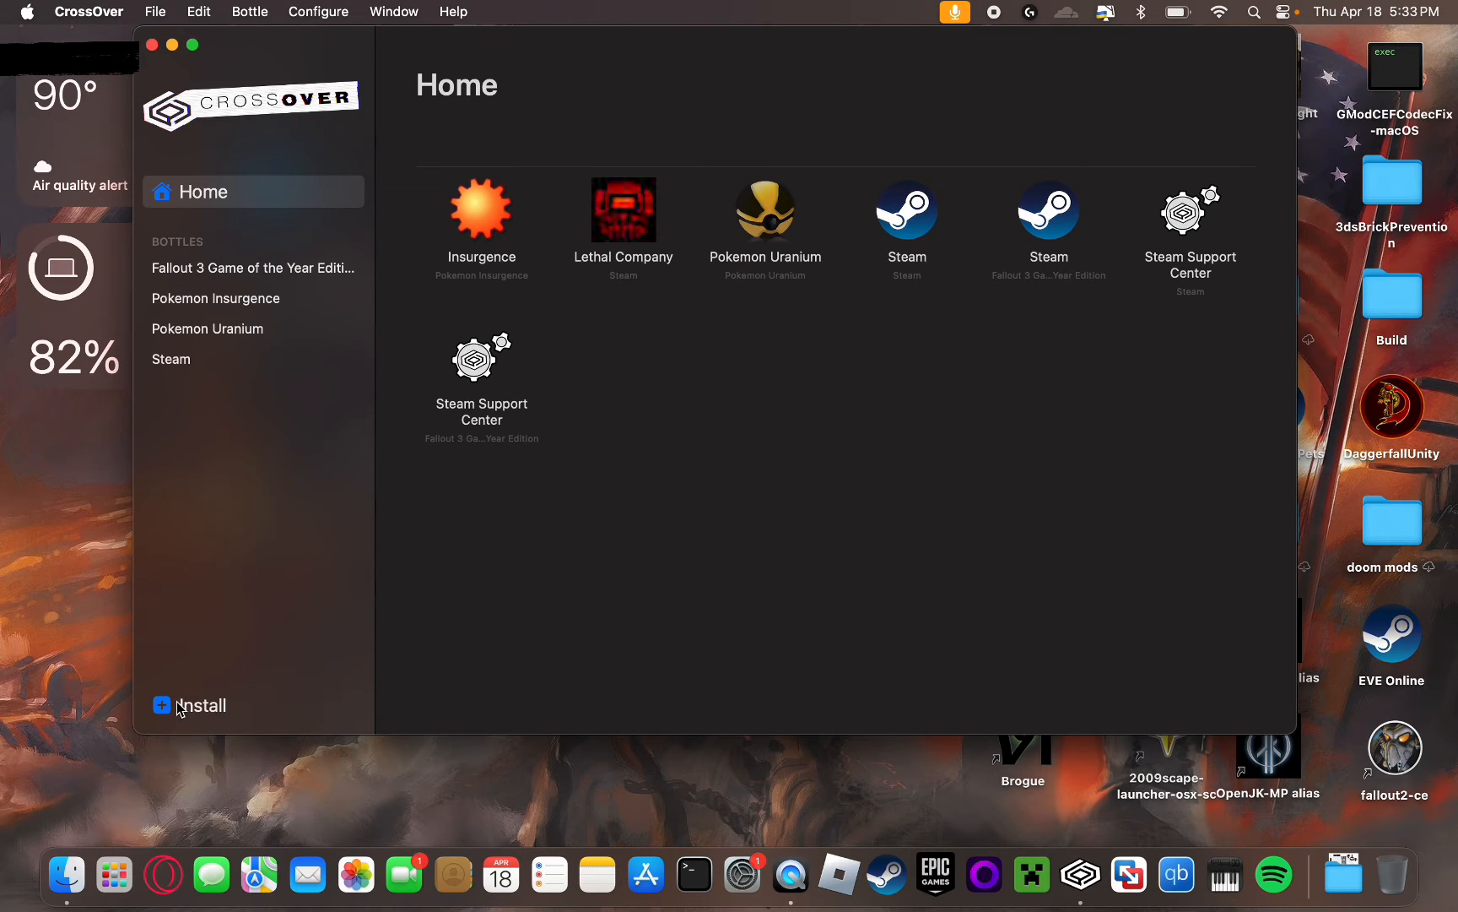
# - Open CrossOver's Install a Windows Application page from the sidebar
pyautogui.click(192, 706)
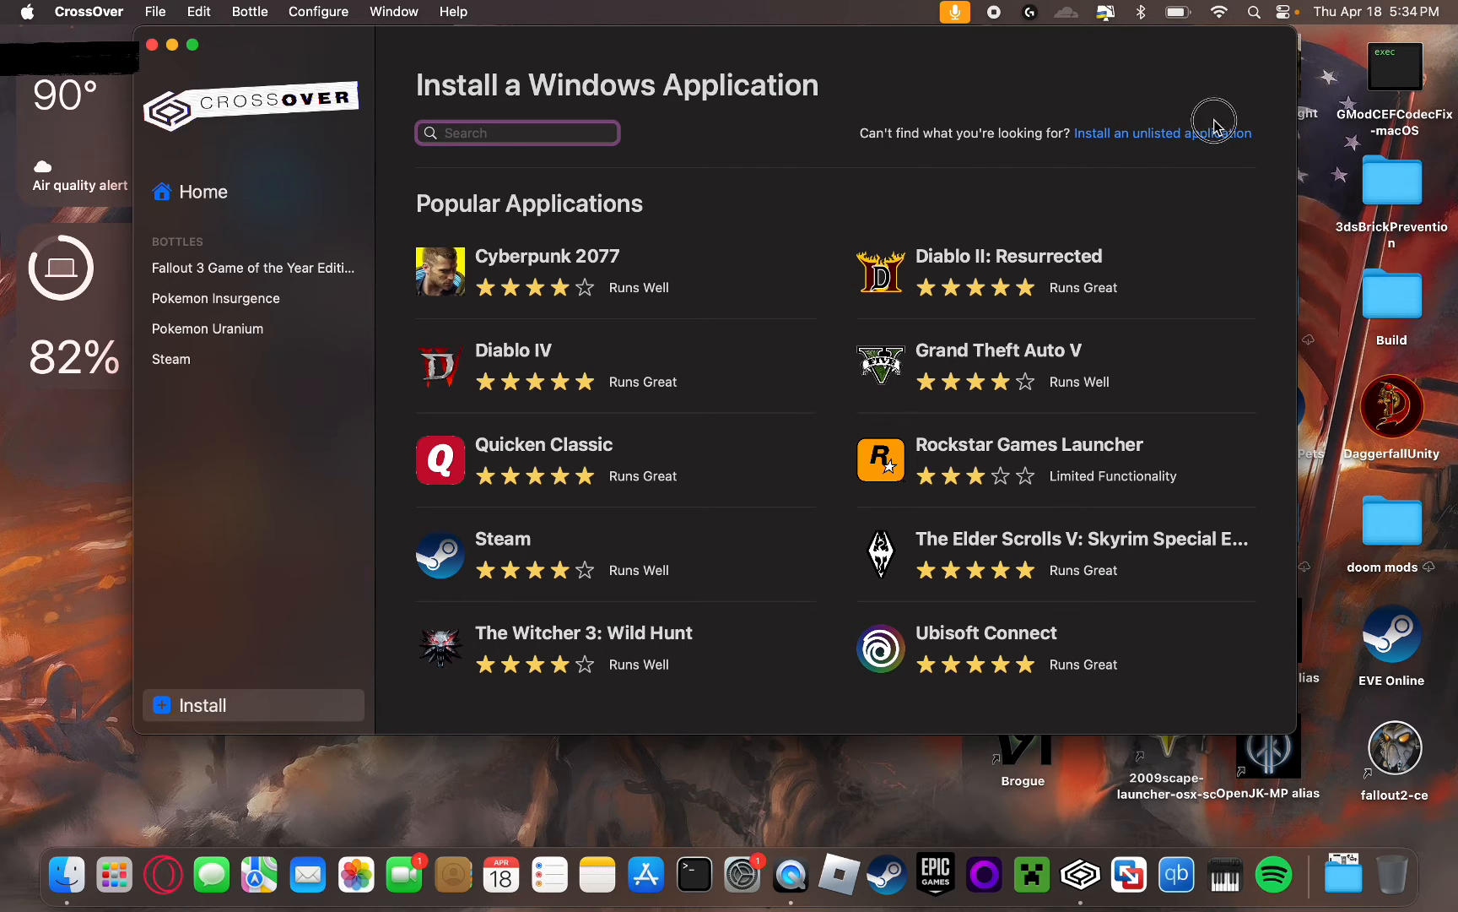
pyautogui.moveTo(542, 263)
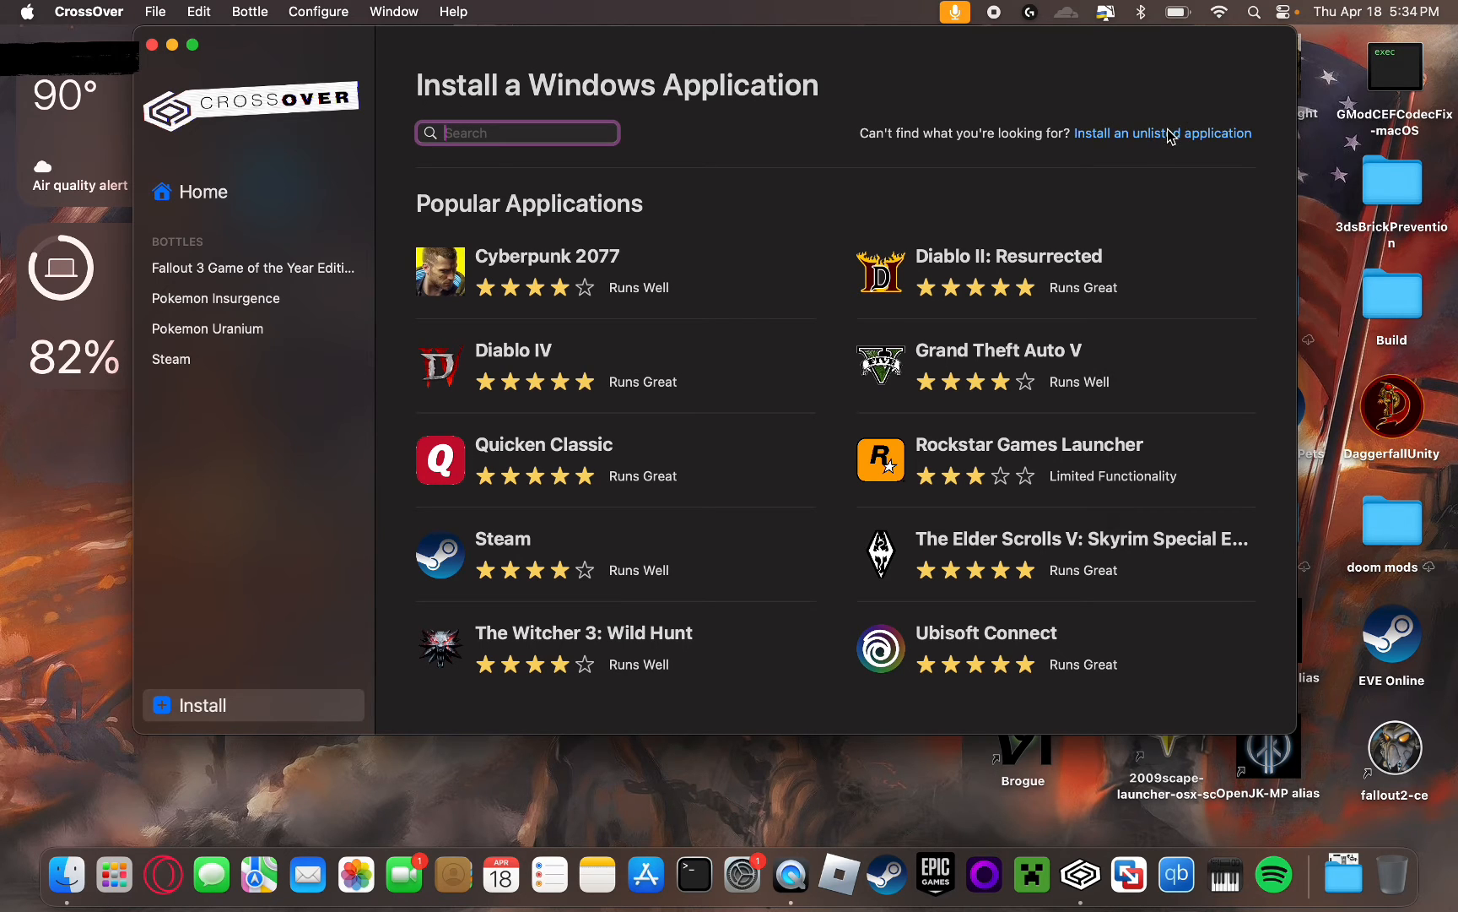
# - Choose 'Install an unlisted application' on the Install page
pyautogui.click(1163, 134)
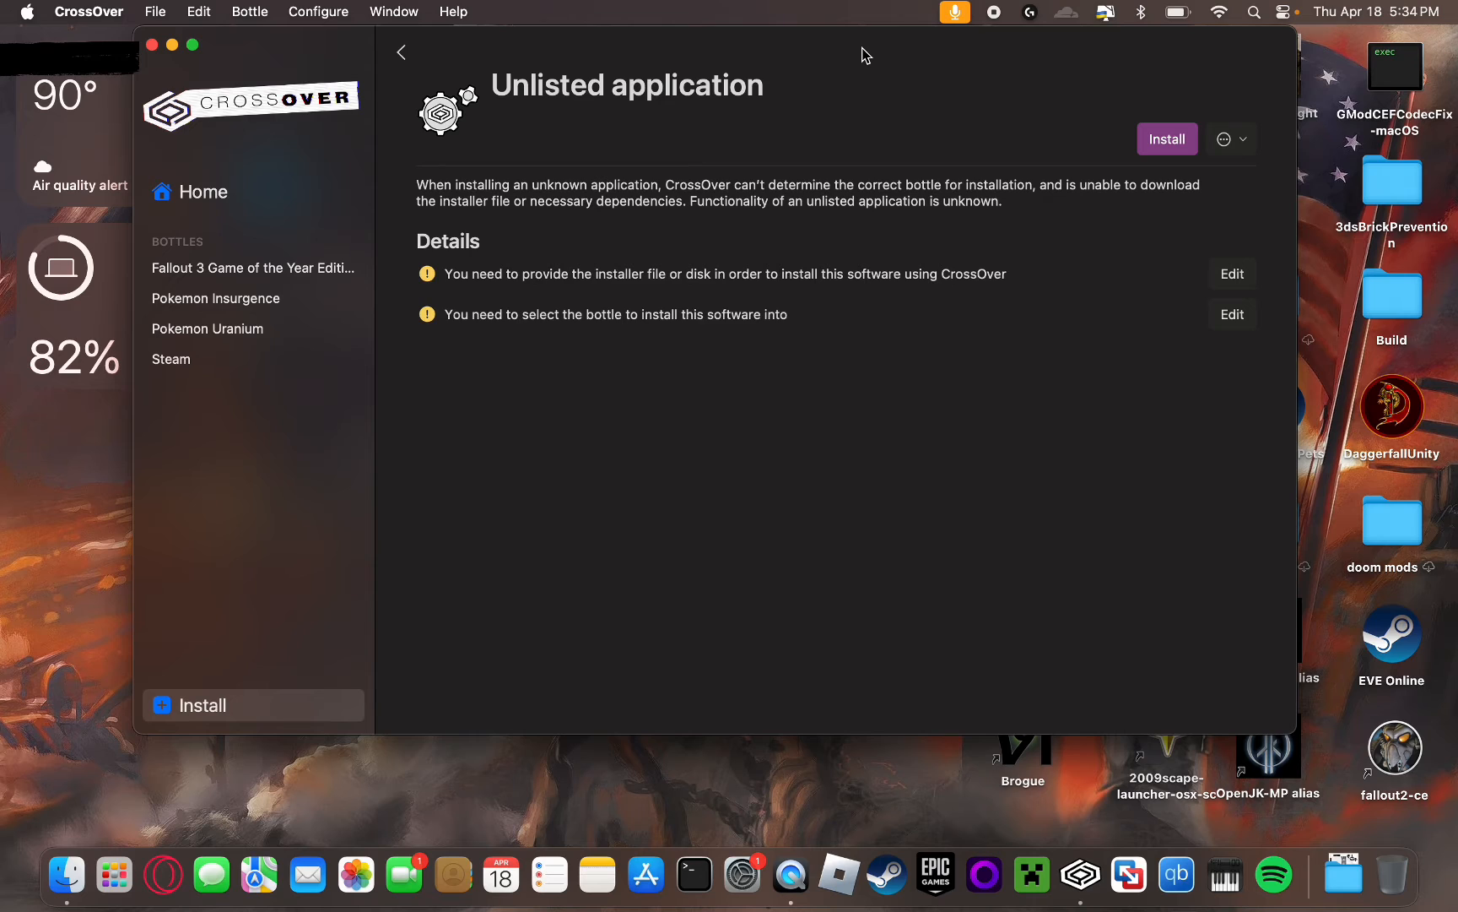
pyautogui.moveTo(1154, 268)
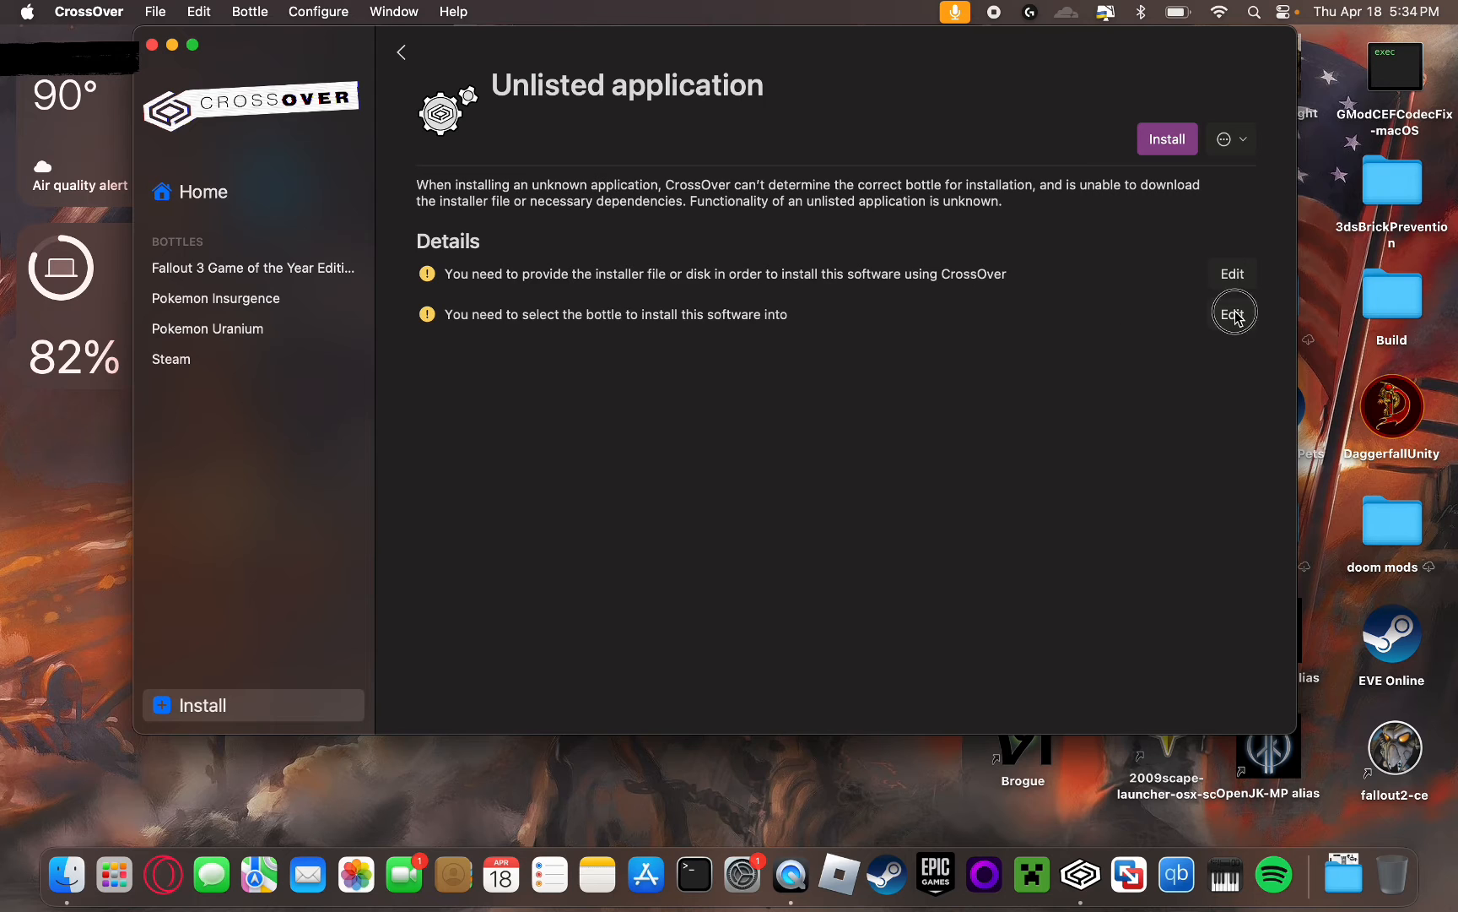
# - Bring up the Windows 10 64-bit new-bottle dialog, then cancel it
pyautogui.click(1232, 313)
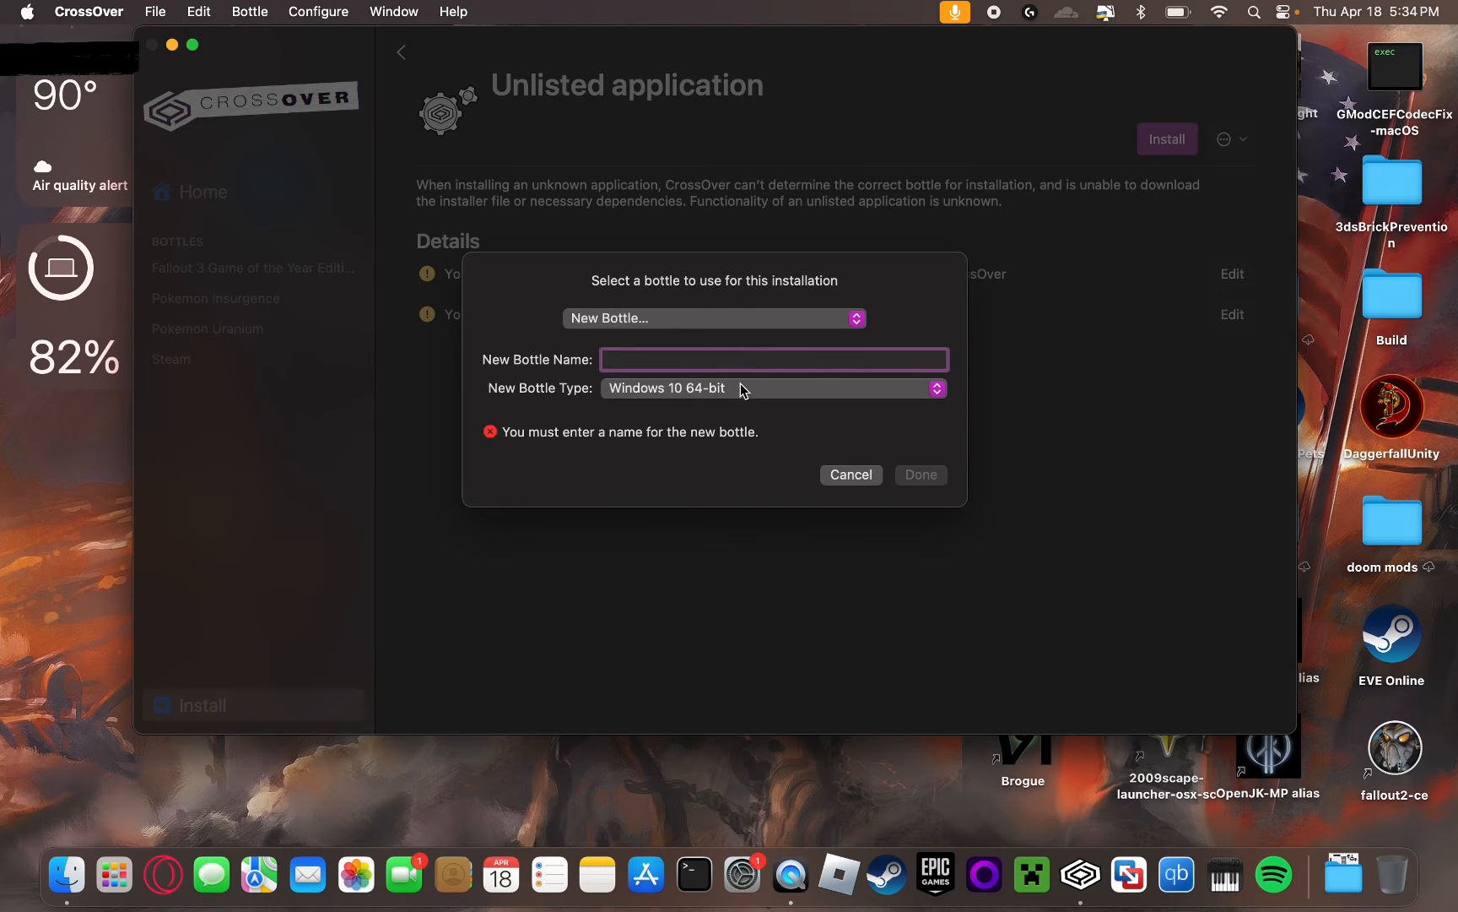
pyautogui.moveTo(652, 387)
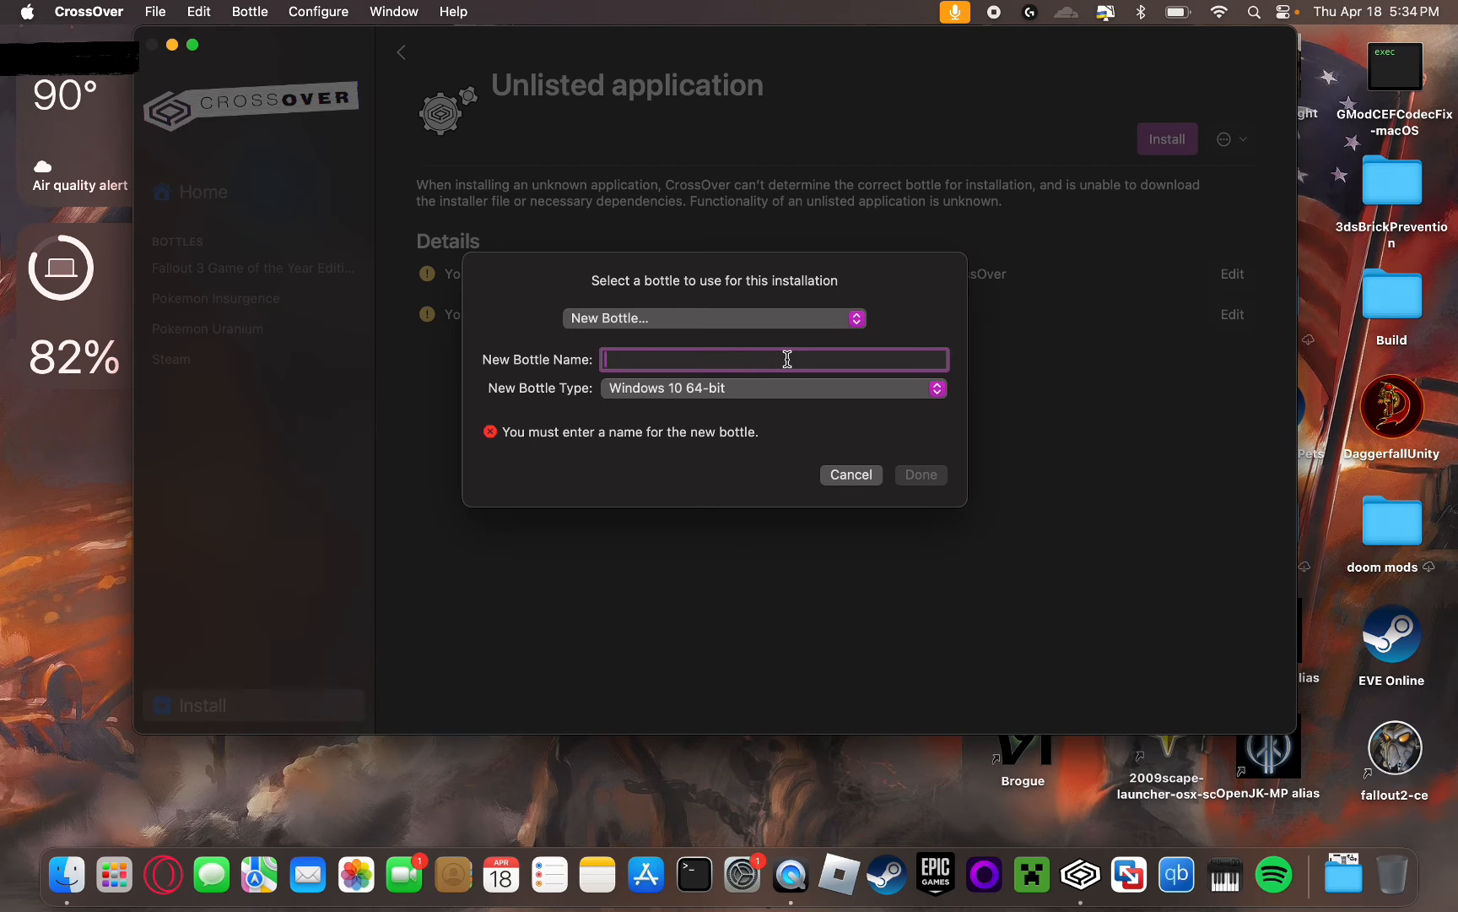
pyautogui.moveTo(626, 479)
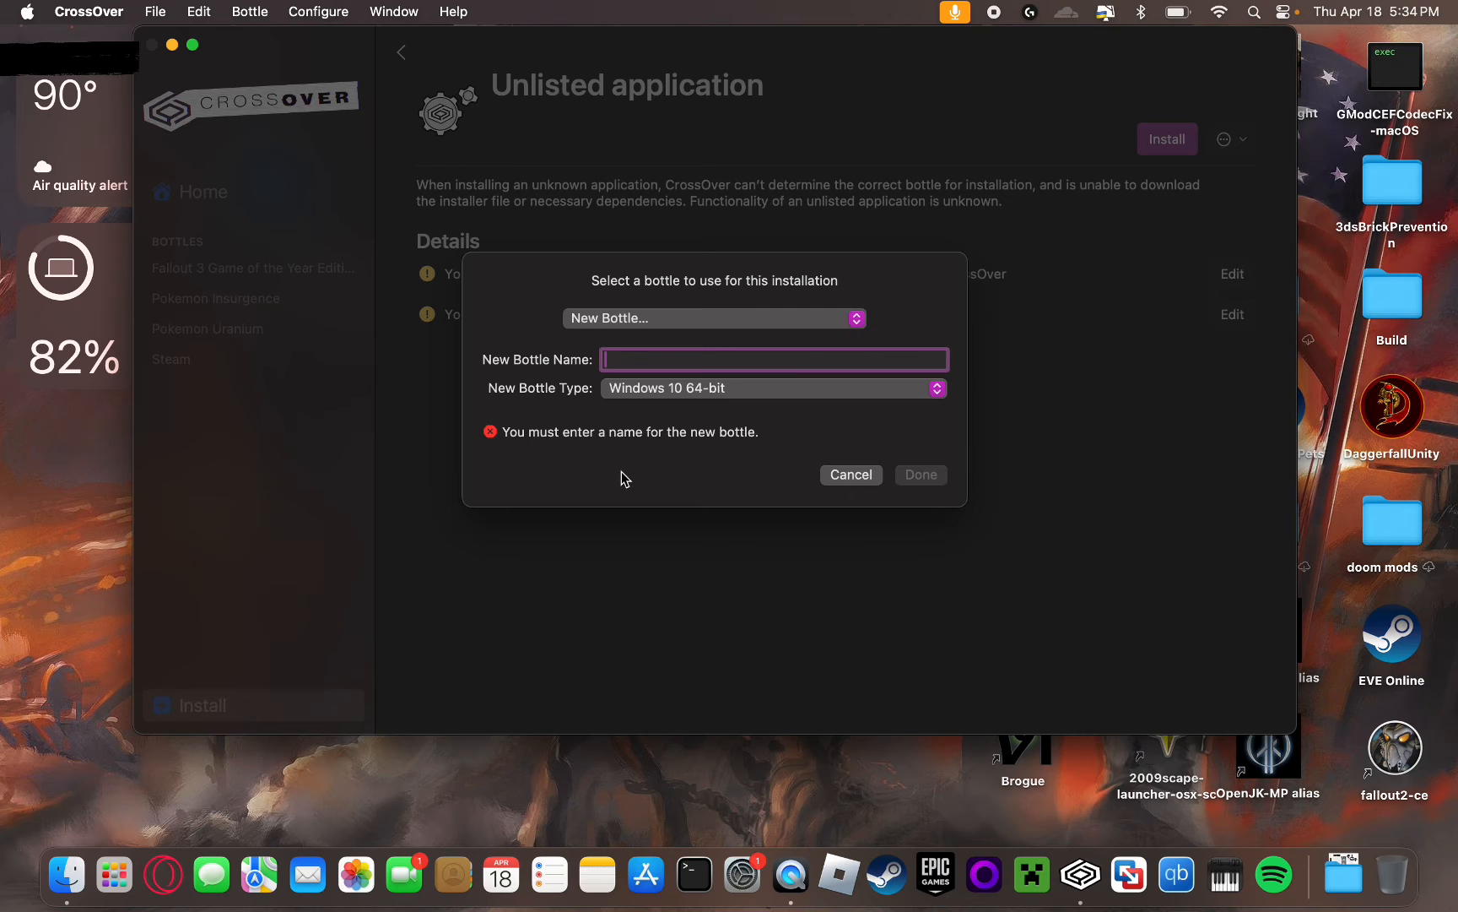
pyautogui.click(850, 474)
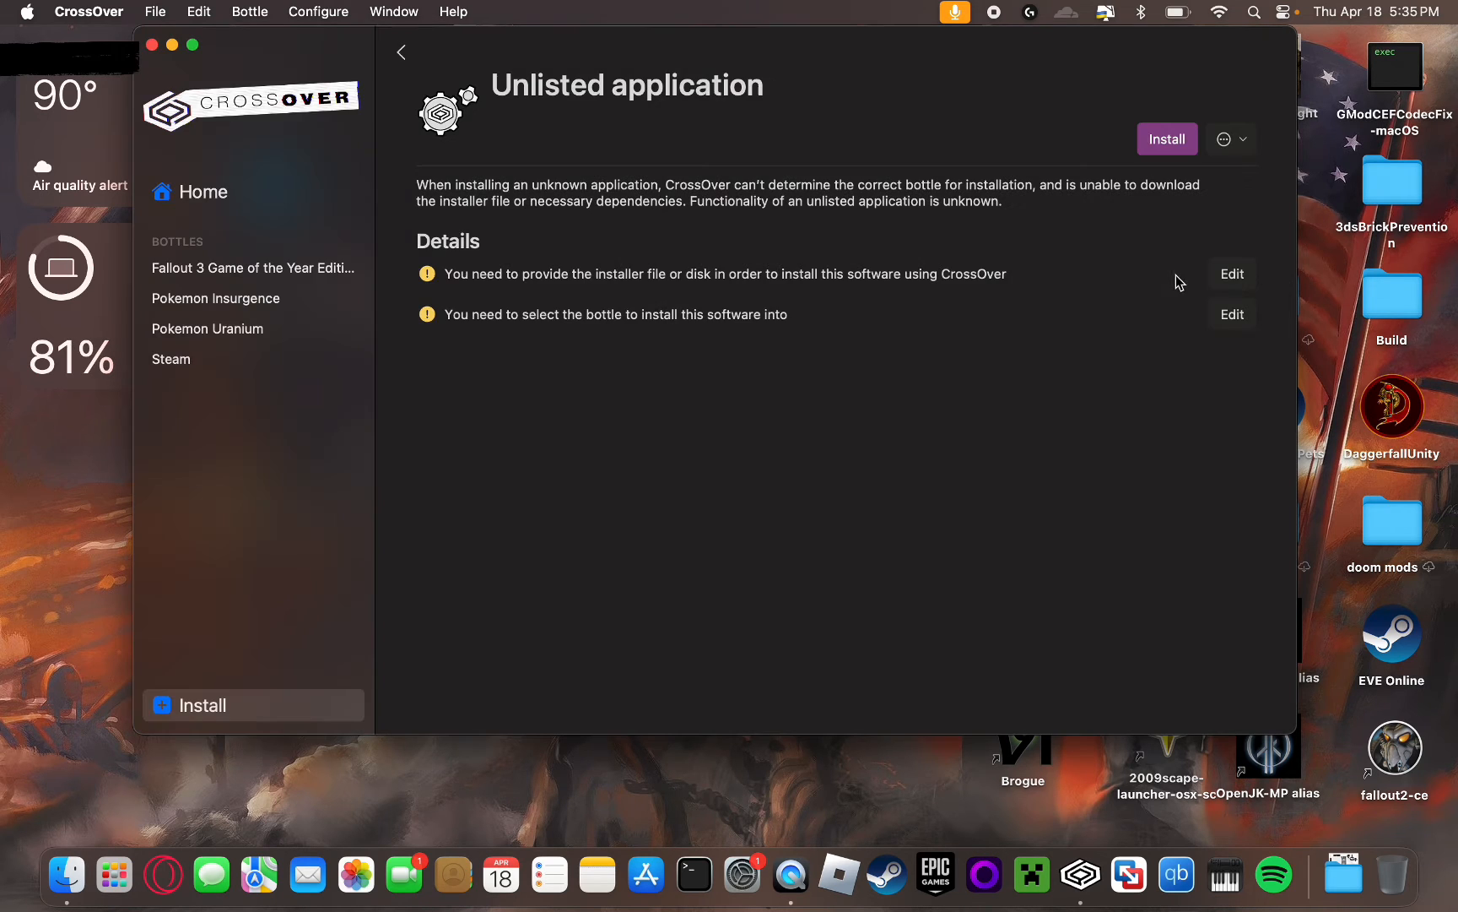
pyautogui.moveTo(651, 270)
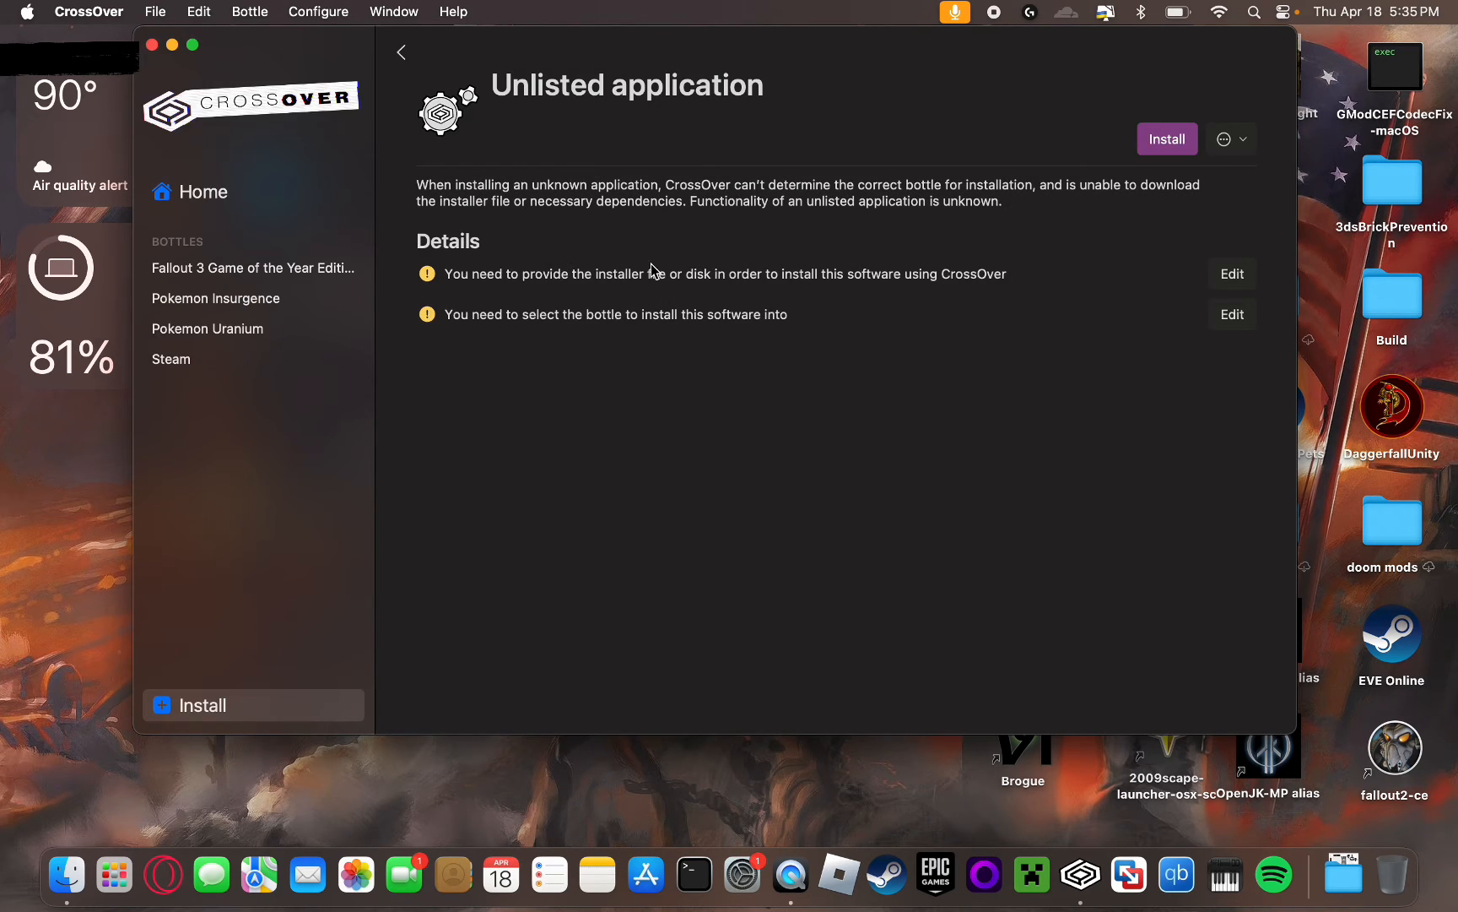
pyautogui.moveTo(1137, 318)
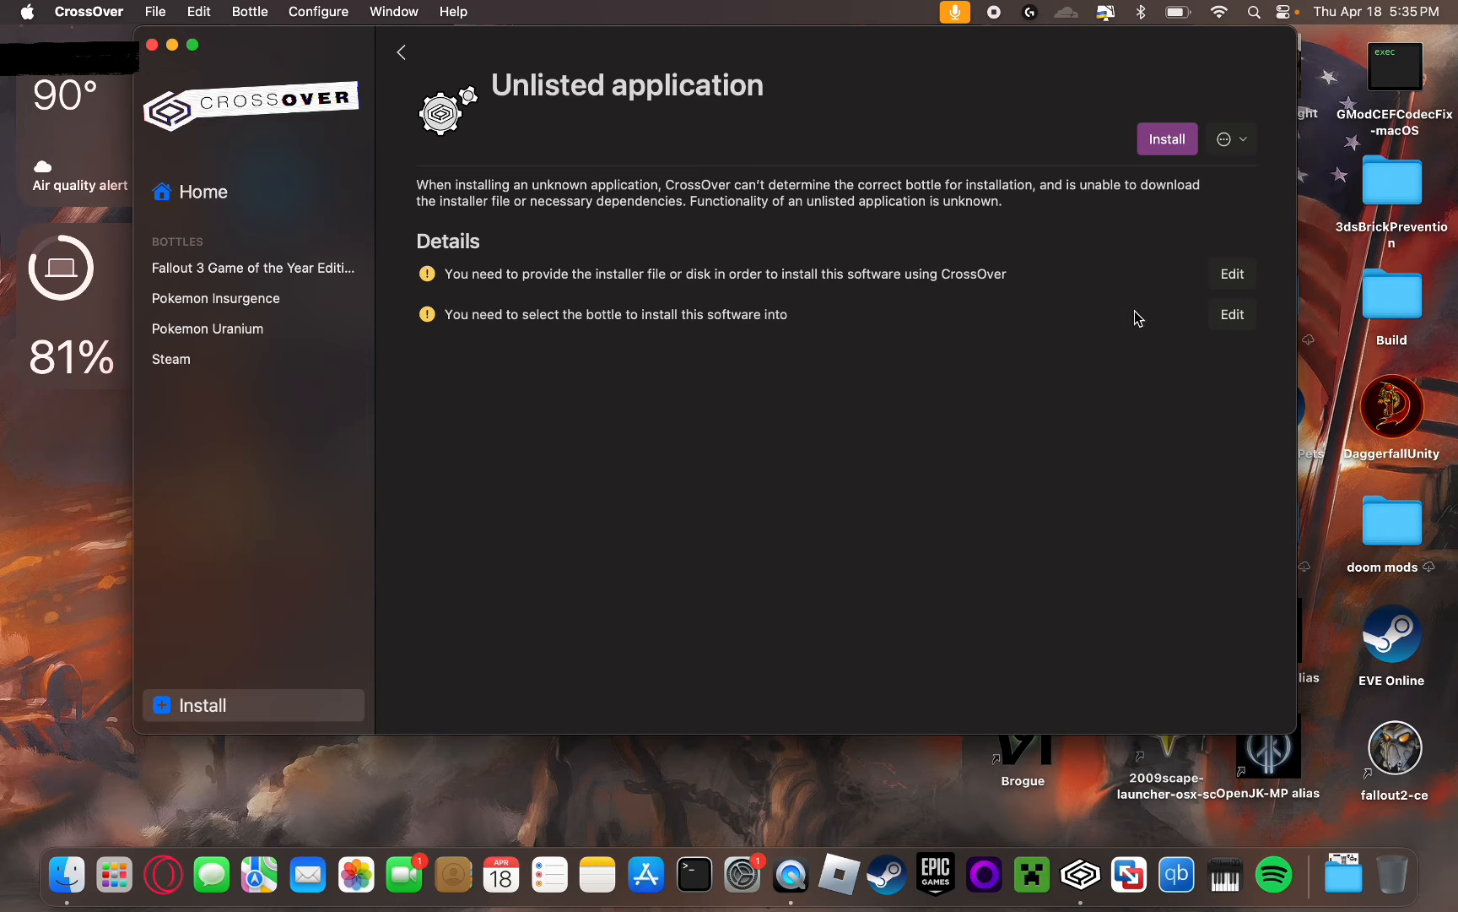
pyautogui.moveTo(1231, 274)
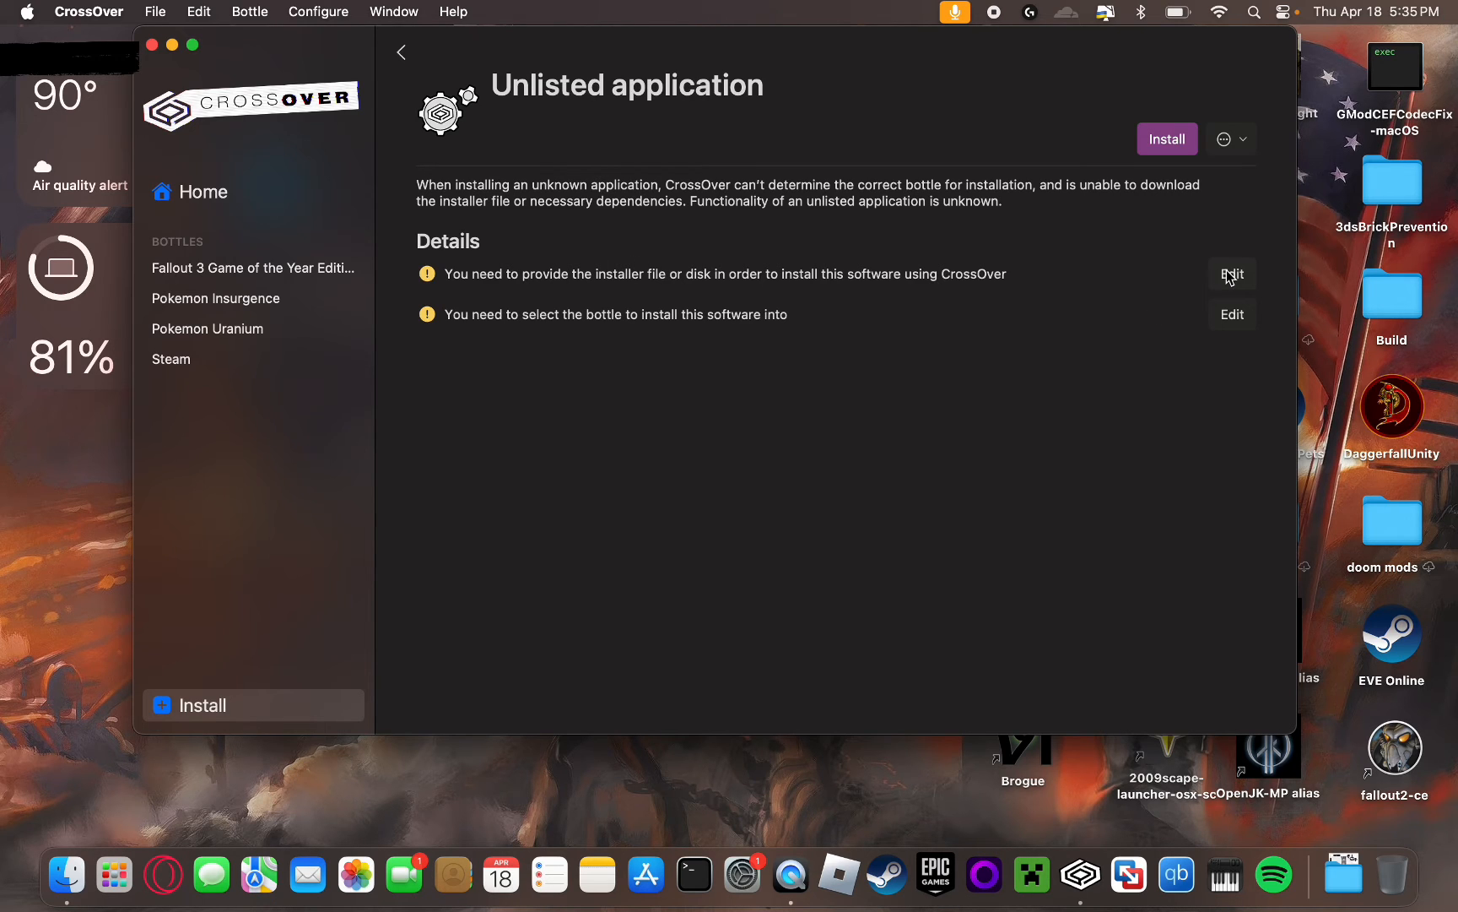
# - Select setup.exe from the Downloads folder as the installer
pyautogui.click(1232, 273)
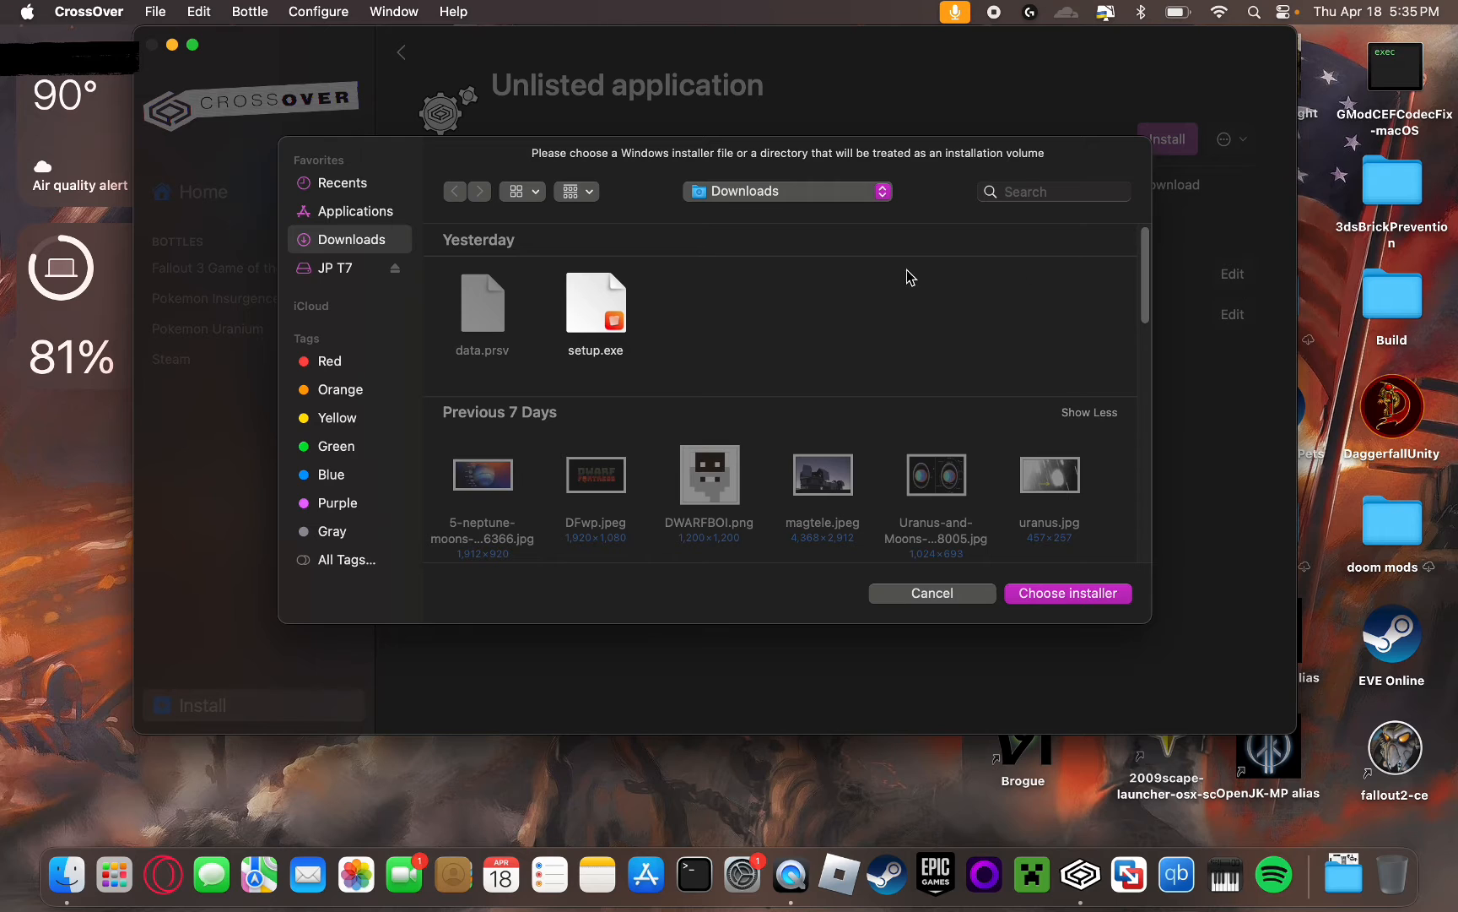
pyautogui.moveTo(613, 308)
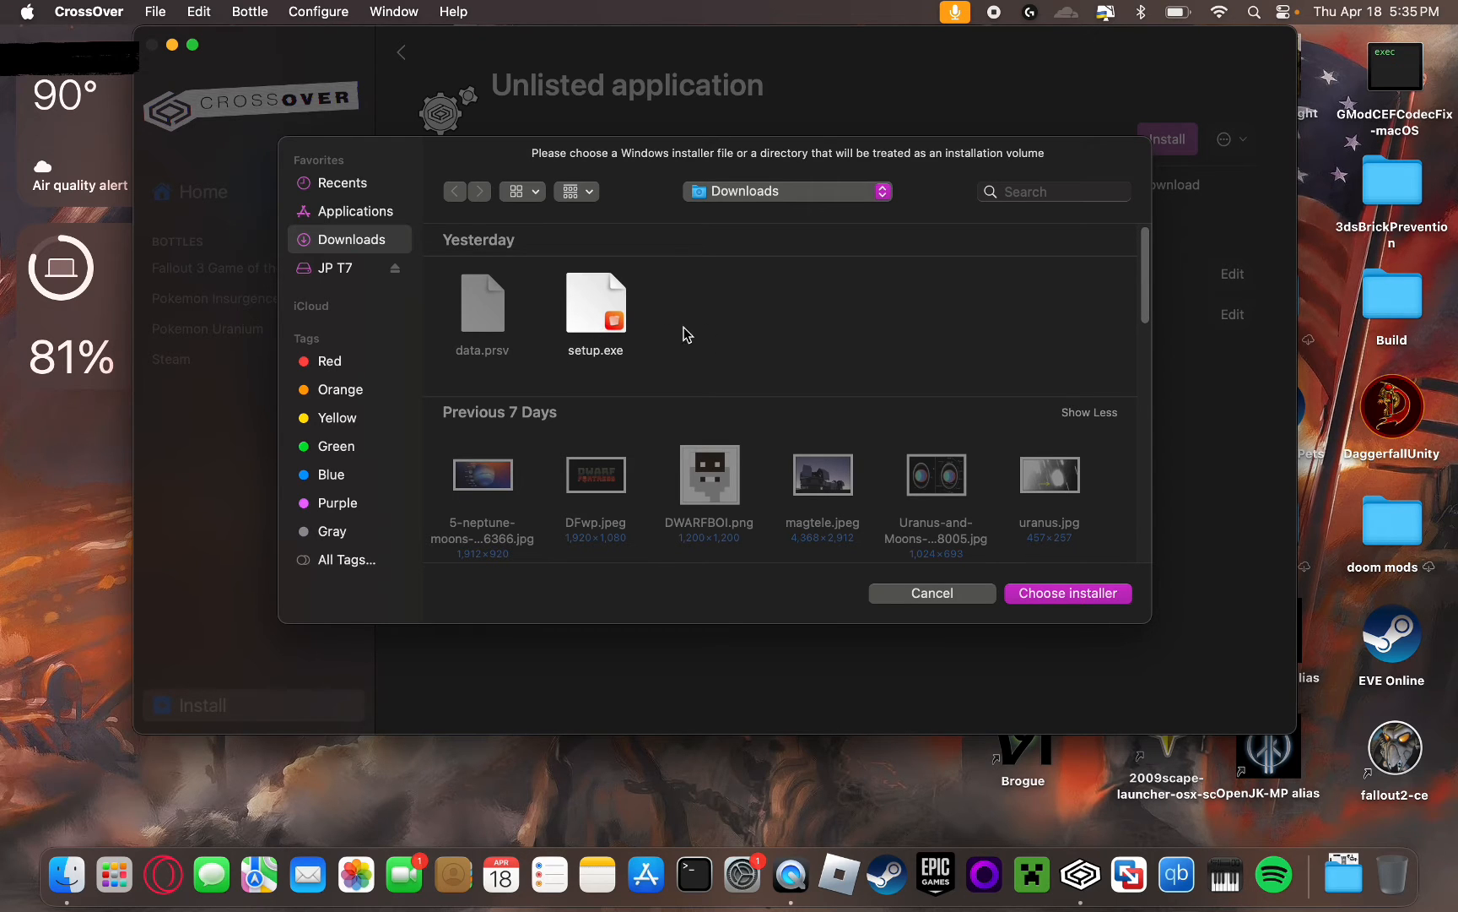
pyautogui.moveTo(578, 318)
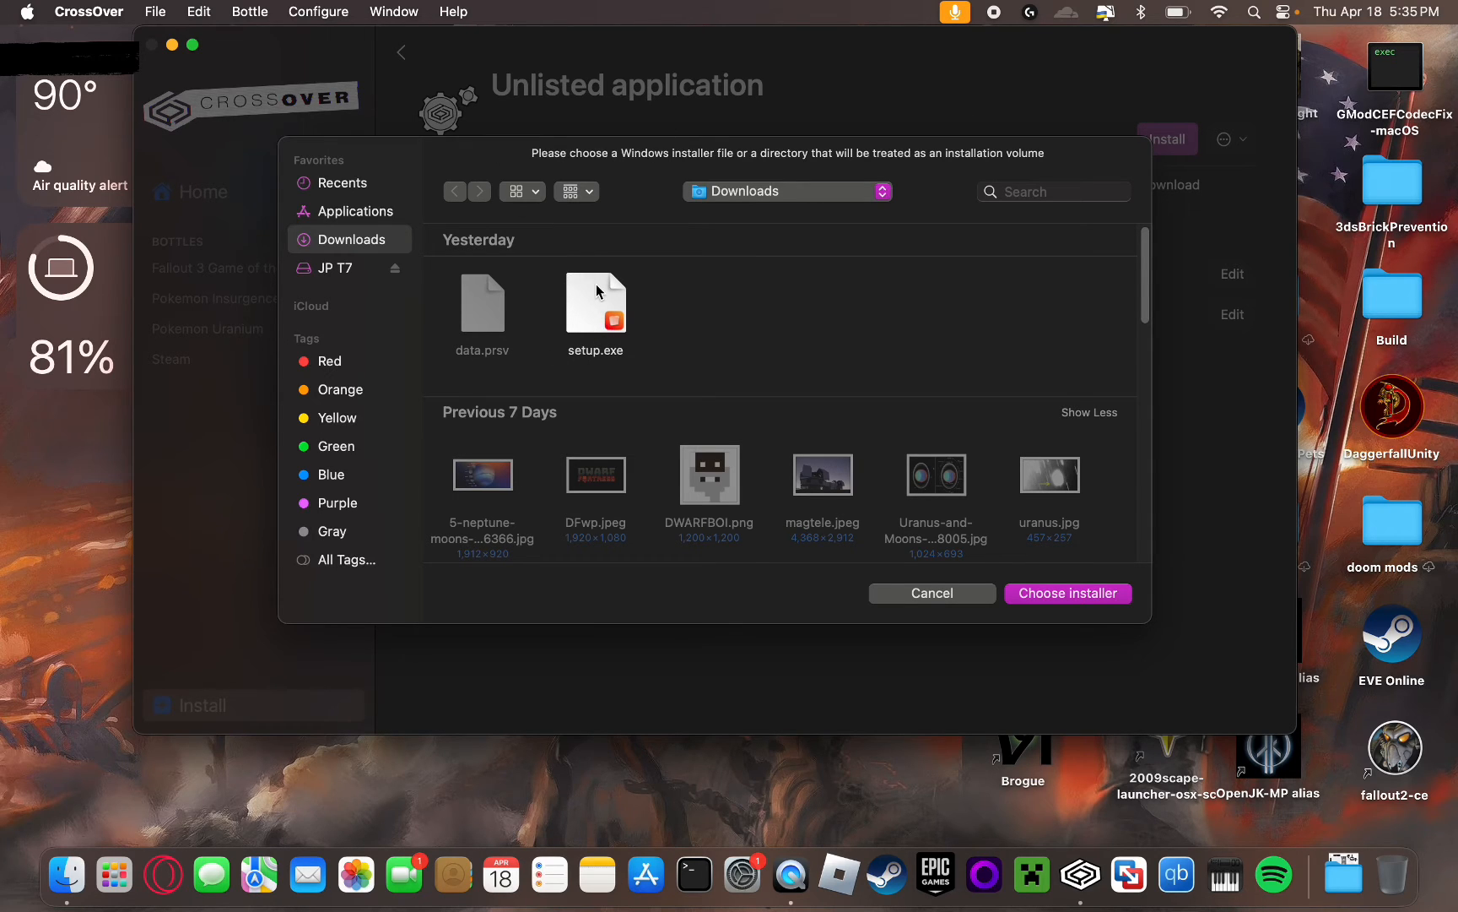
pyautogui.click(596, 300)
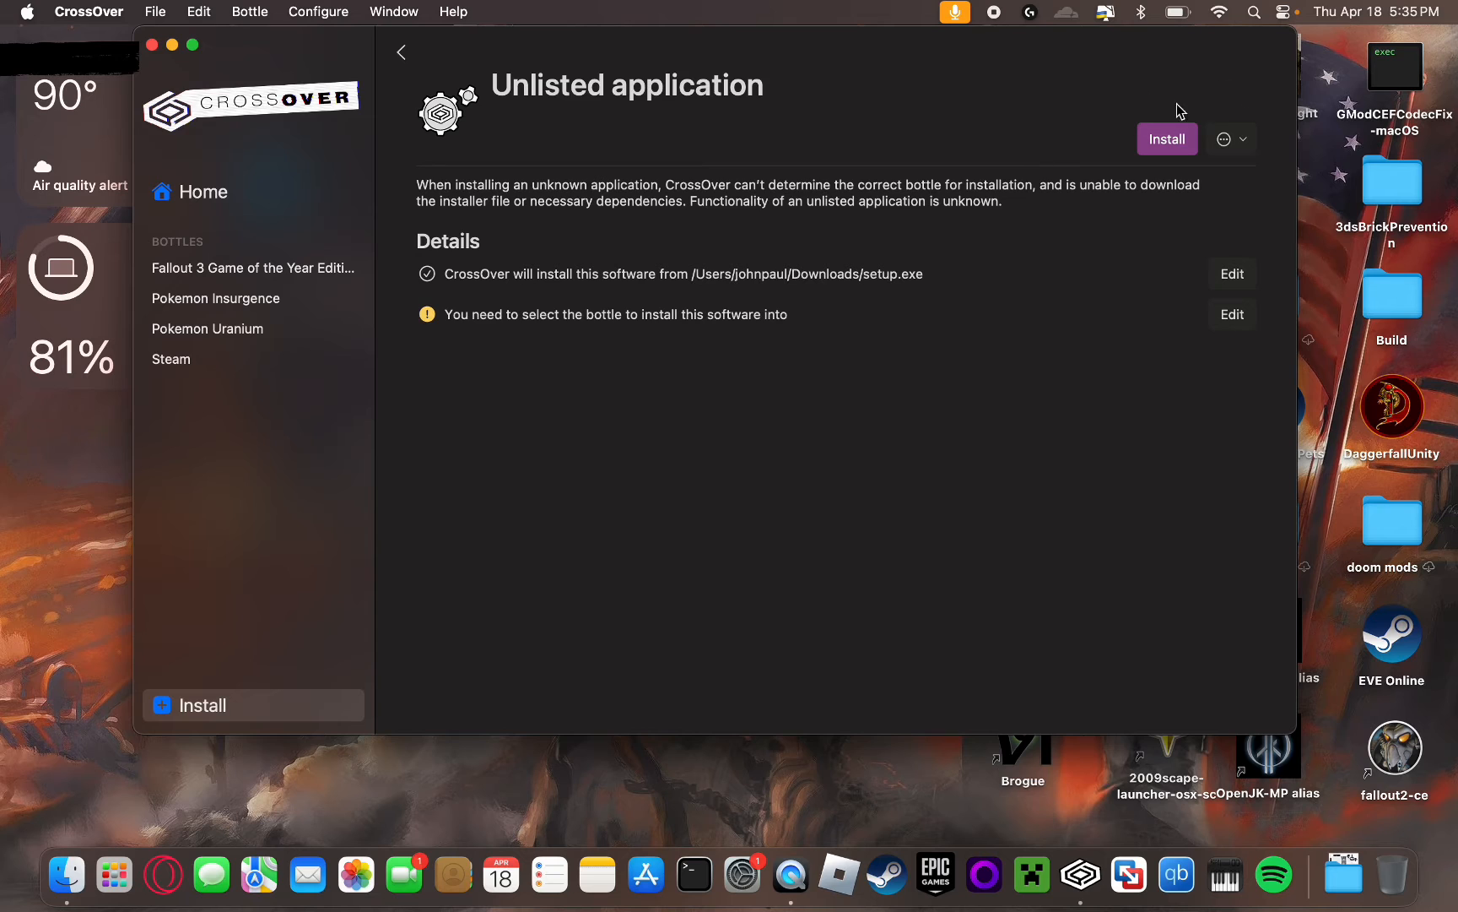
# - Select the Pokemon Insurgence bottle in the sidebar to view its contents
pyautogui.click(215, 298)
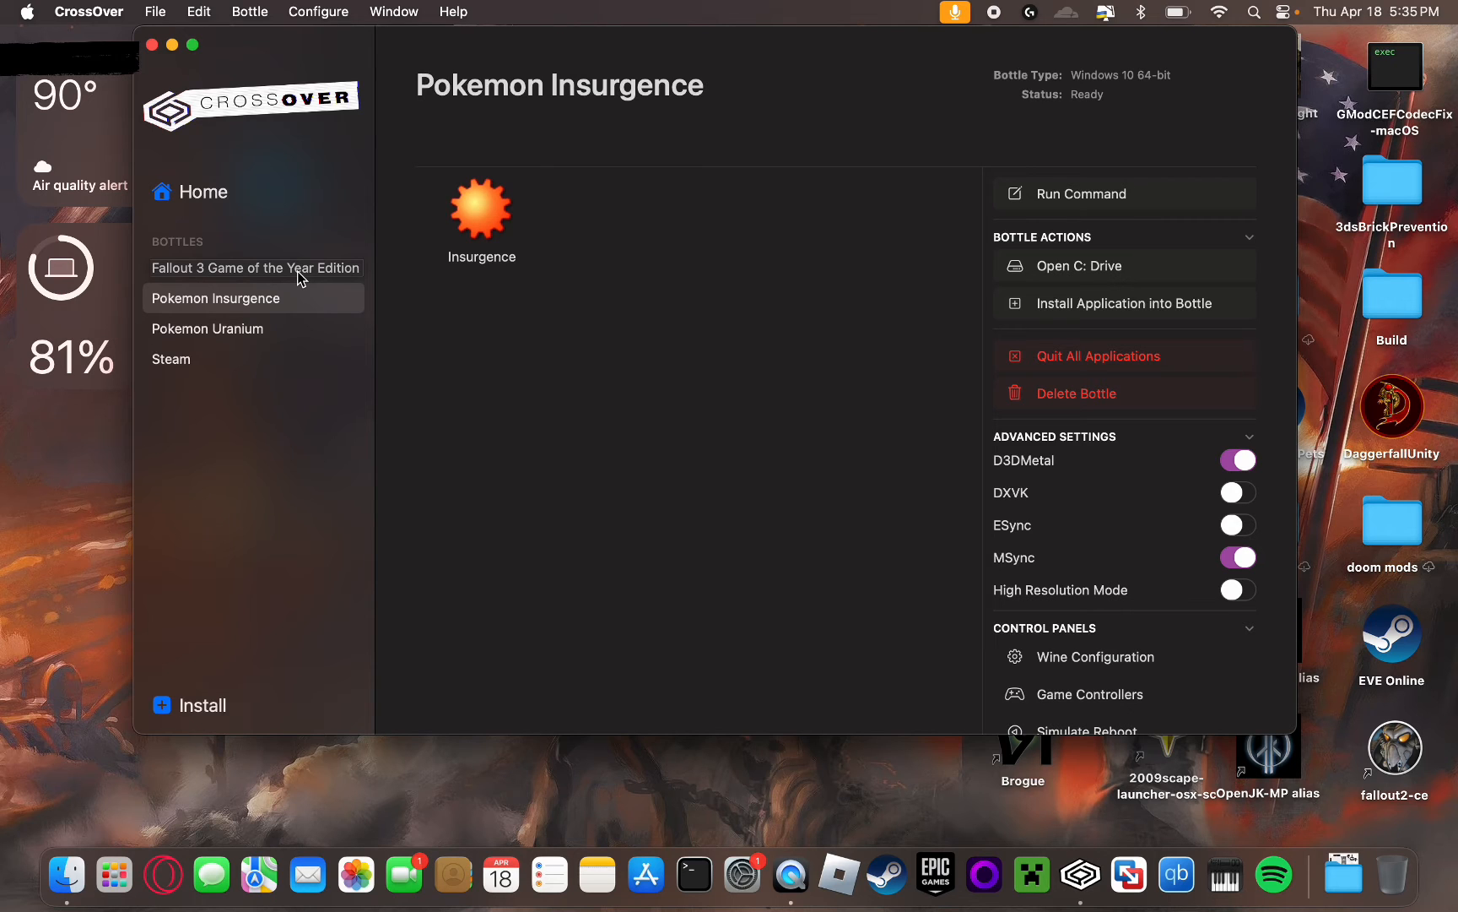
pyautogui.moveTo(485, 171)
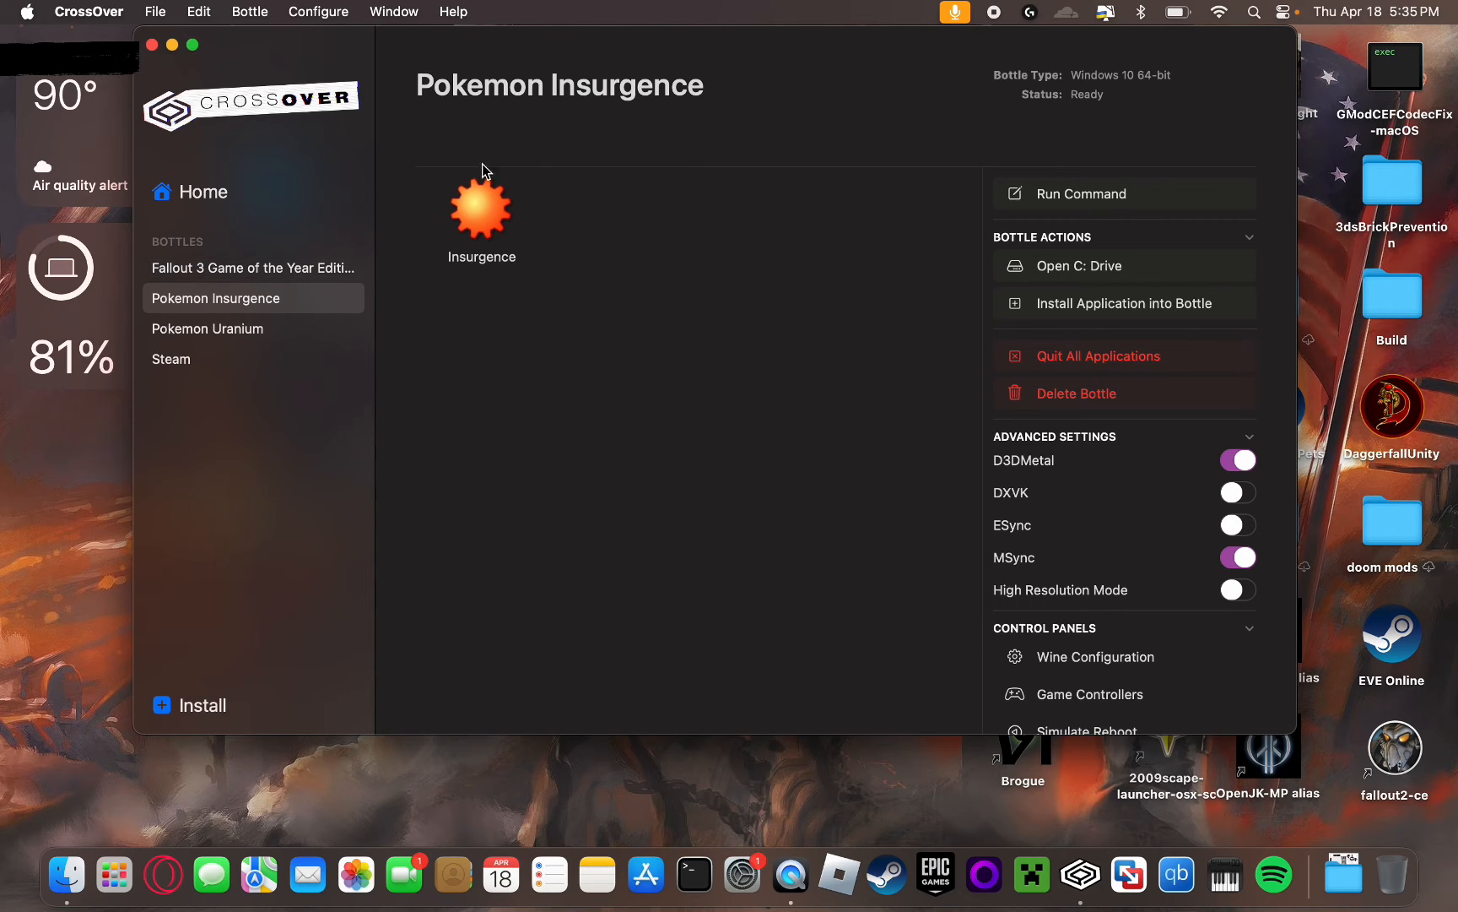
pyautogui.moveTo(498, 214)
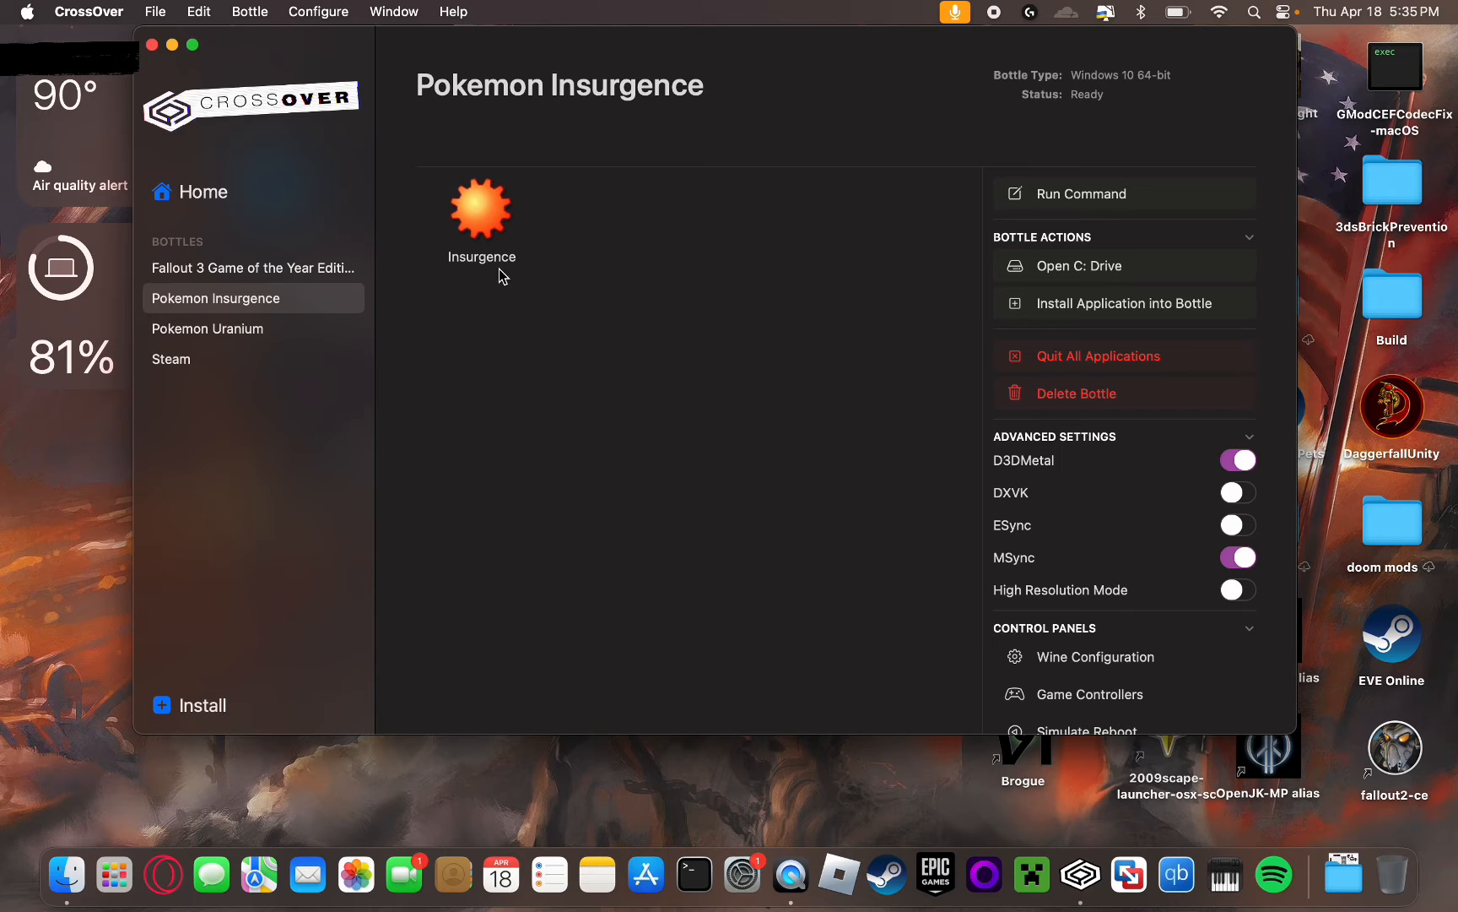
pyautogui.moveTo(1383, 492)
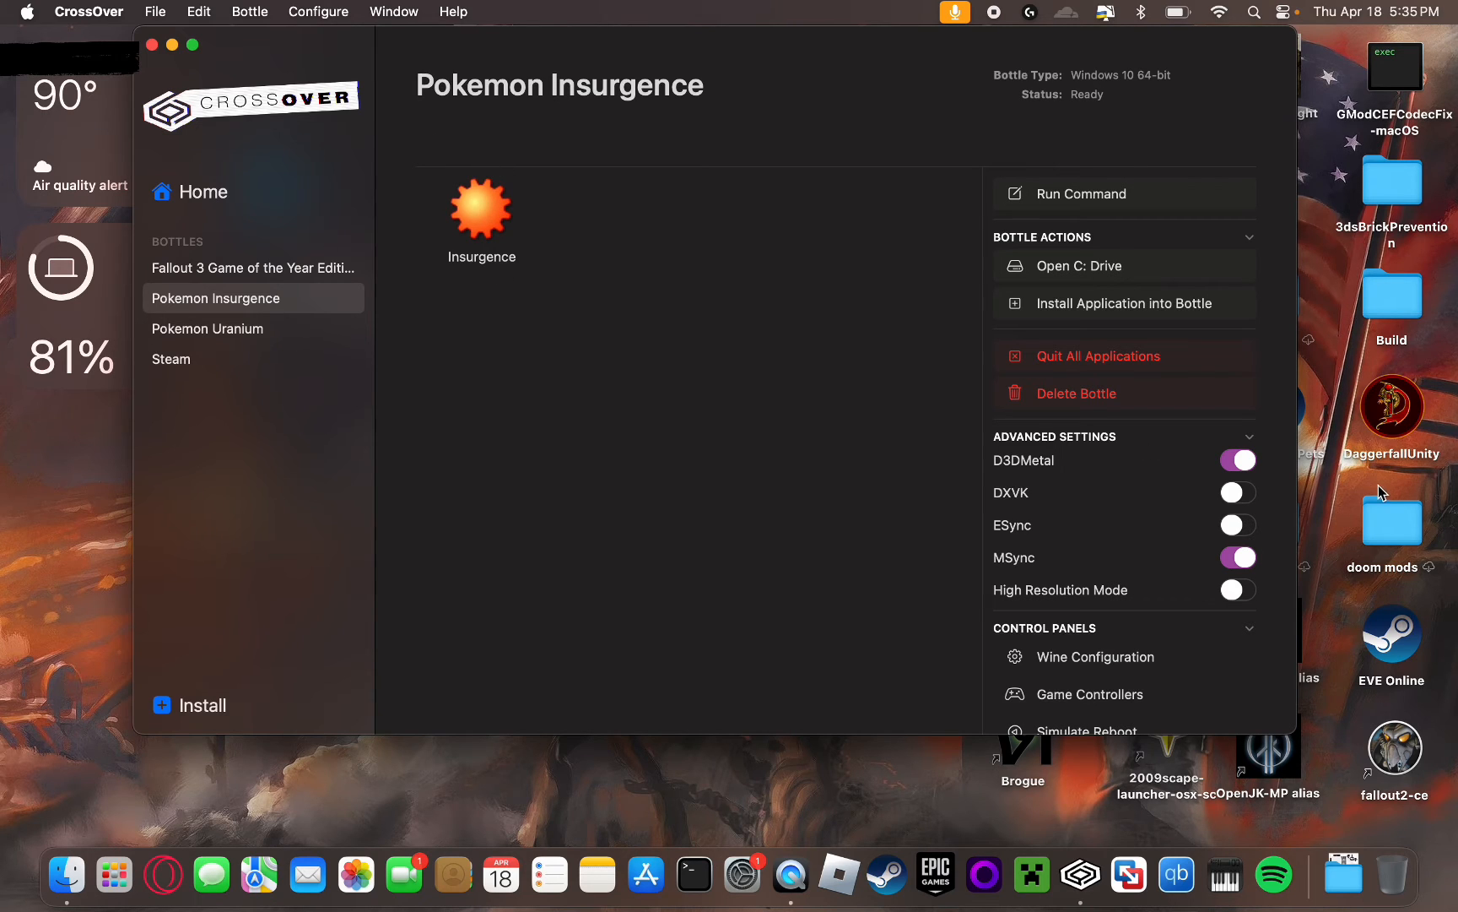
pyautogui.moveTo(1216, 534)
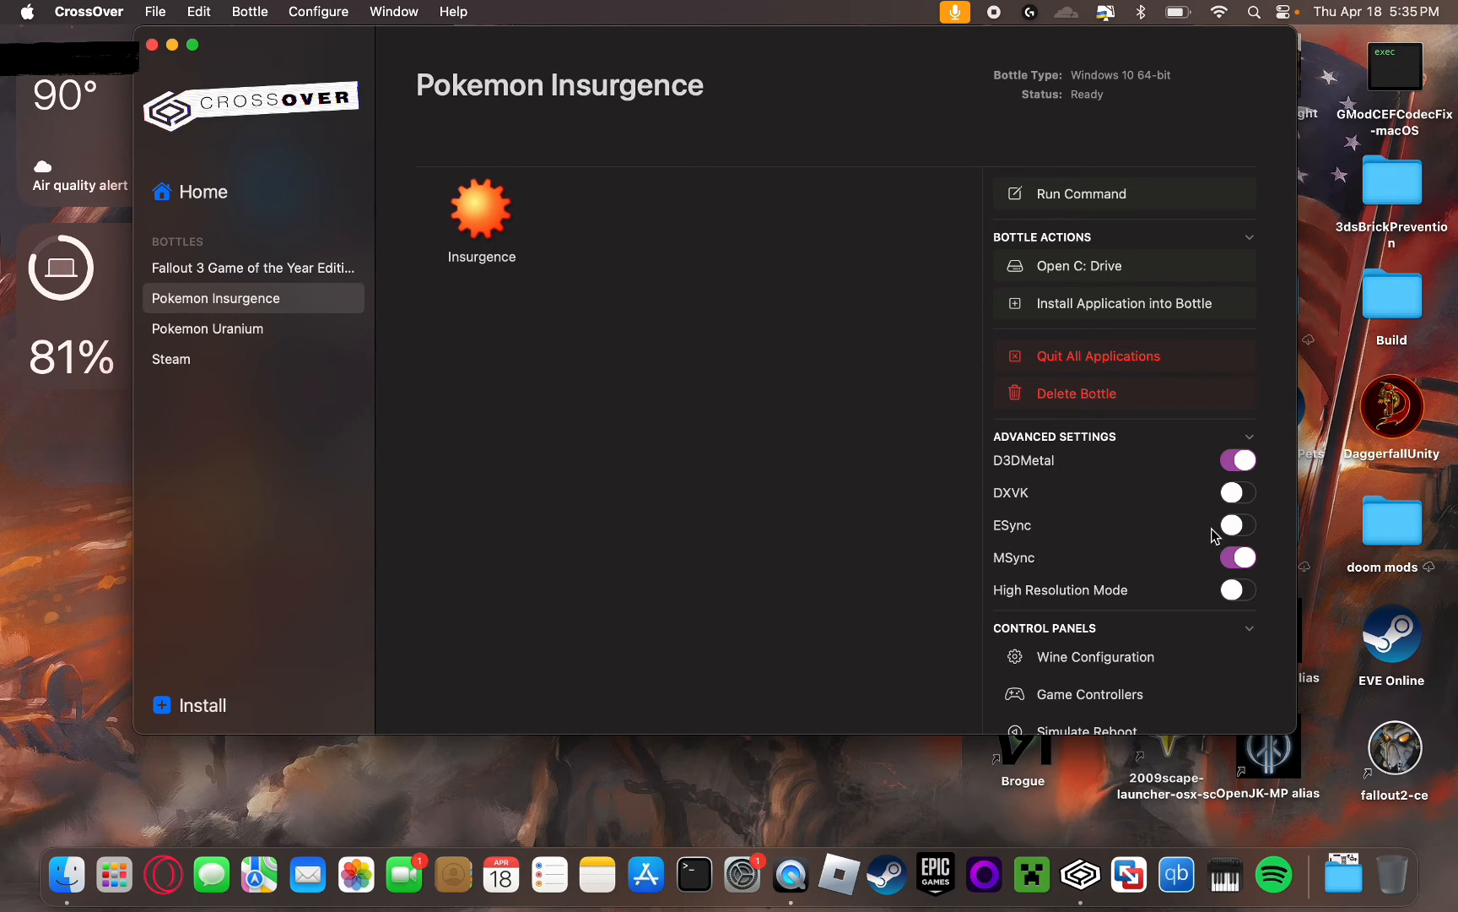
pyautogui.moveTo(1119, 491)
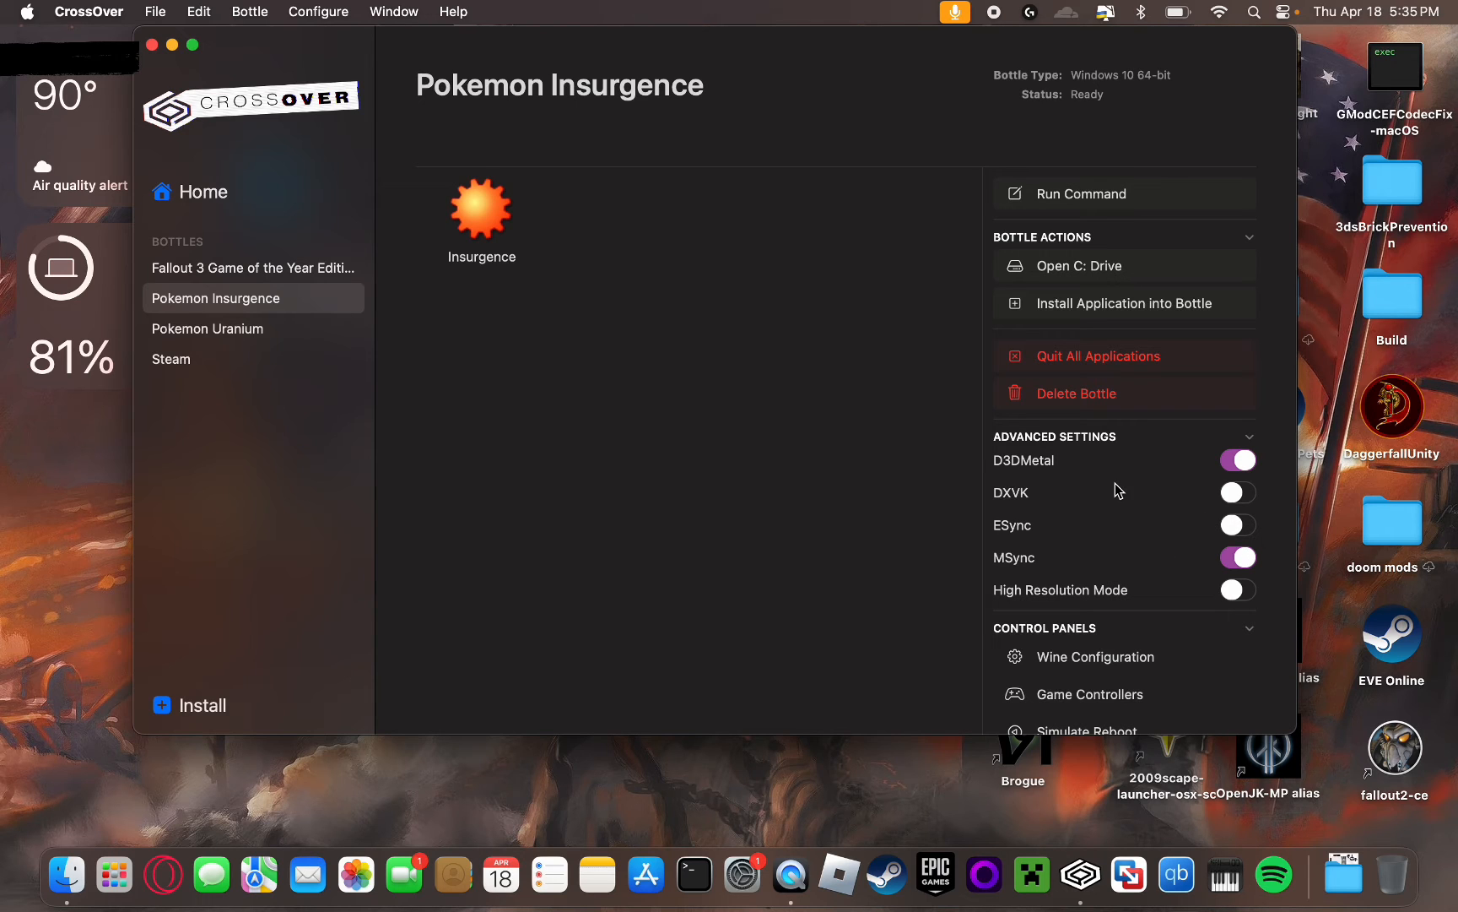
pyautogui.moveTo(856, 411)
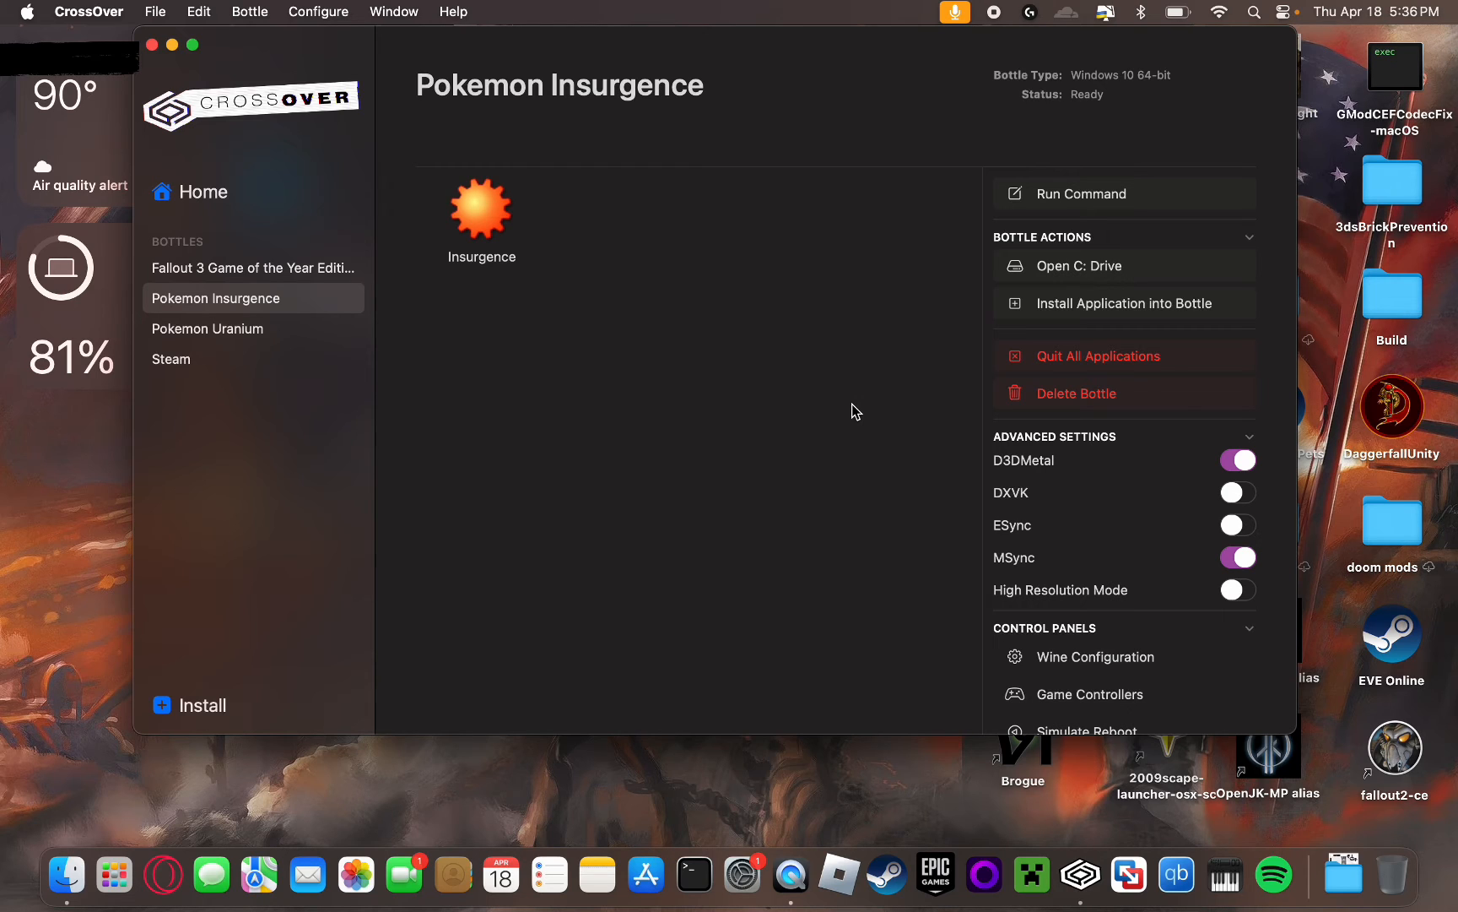
# - Launch the Insurgence application from the Pokemon Insurgence bottle
pyautogui.click(481, 209)
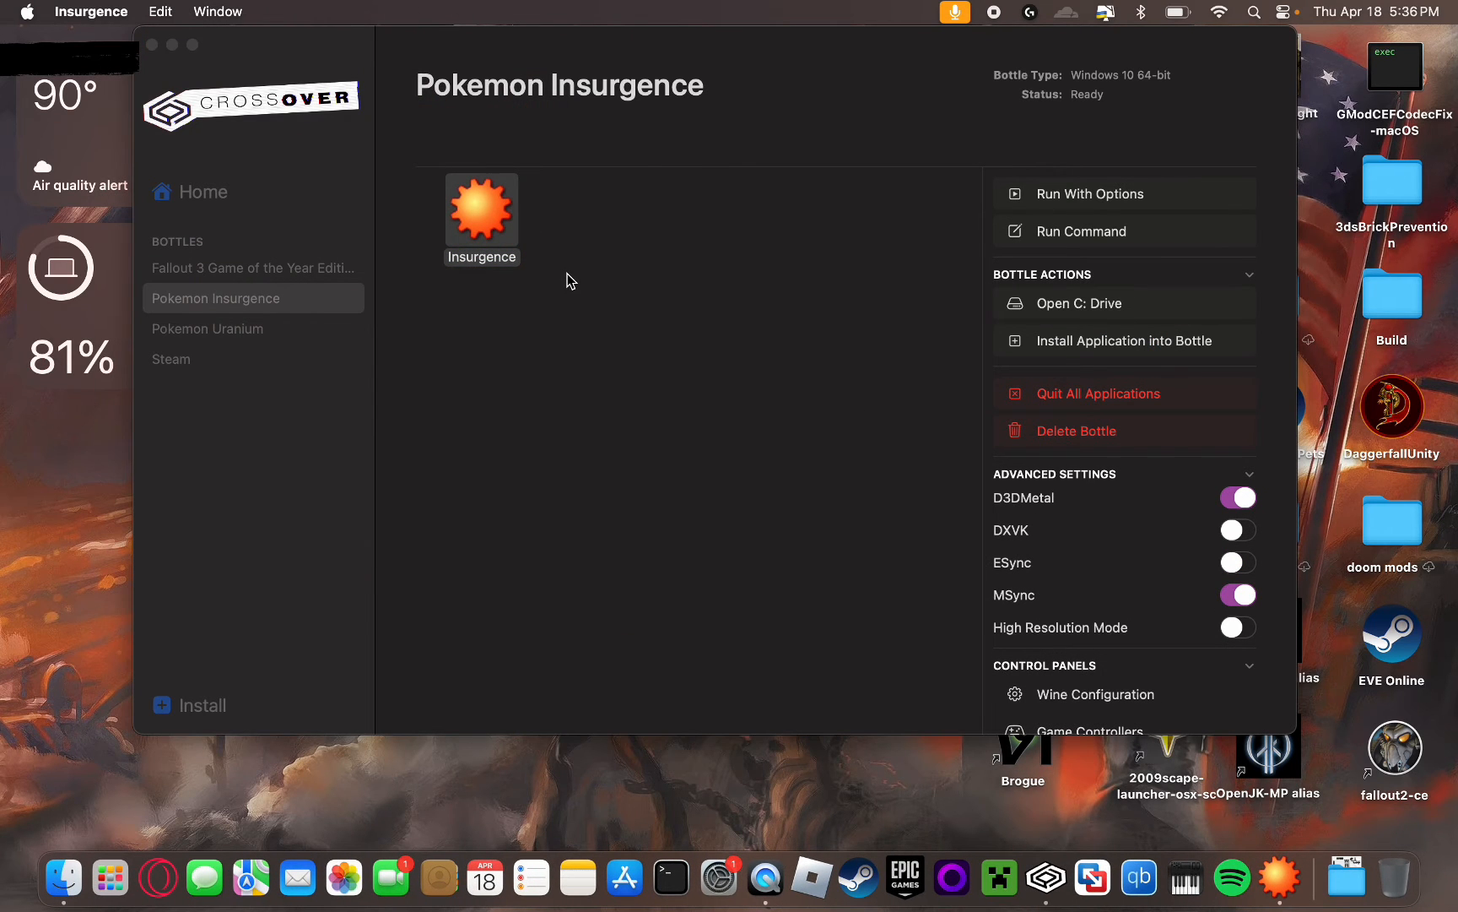
pyautogui.doubleClick(481, 209)
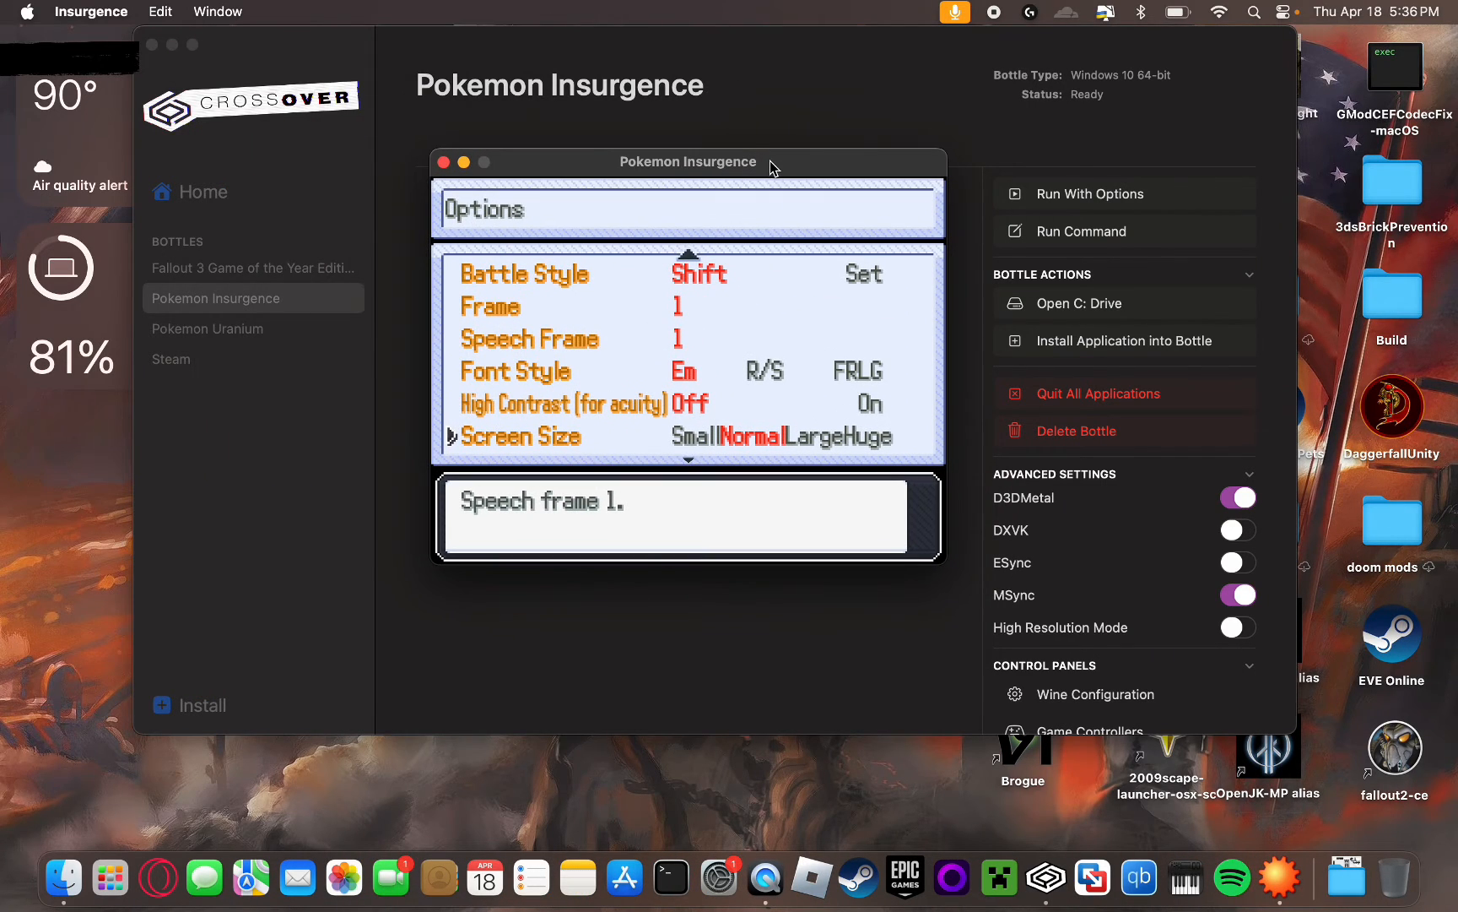
pyautogui.moveTo(528, 378)
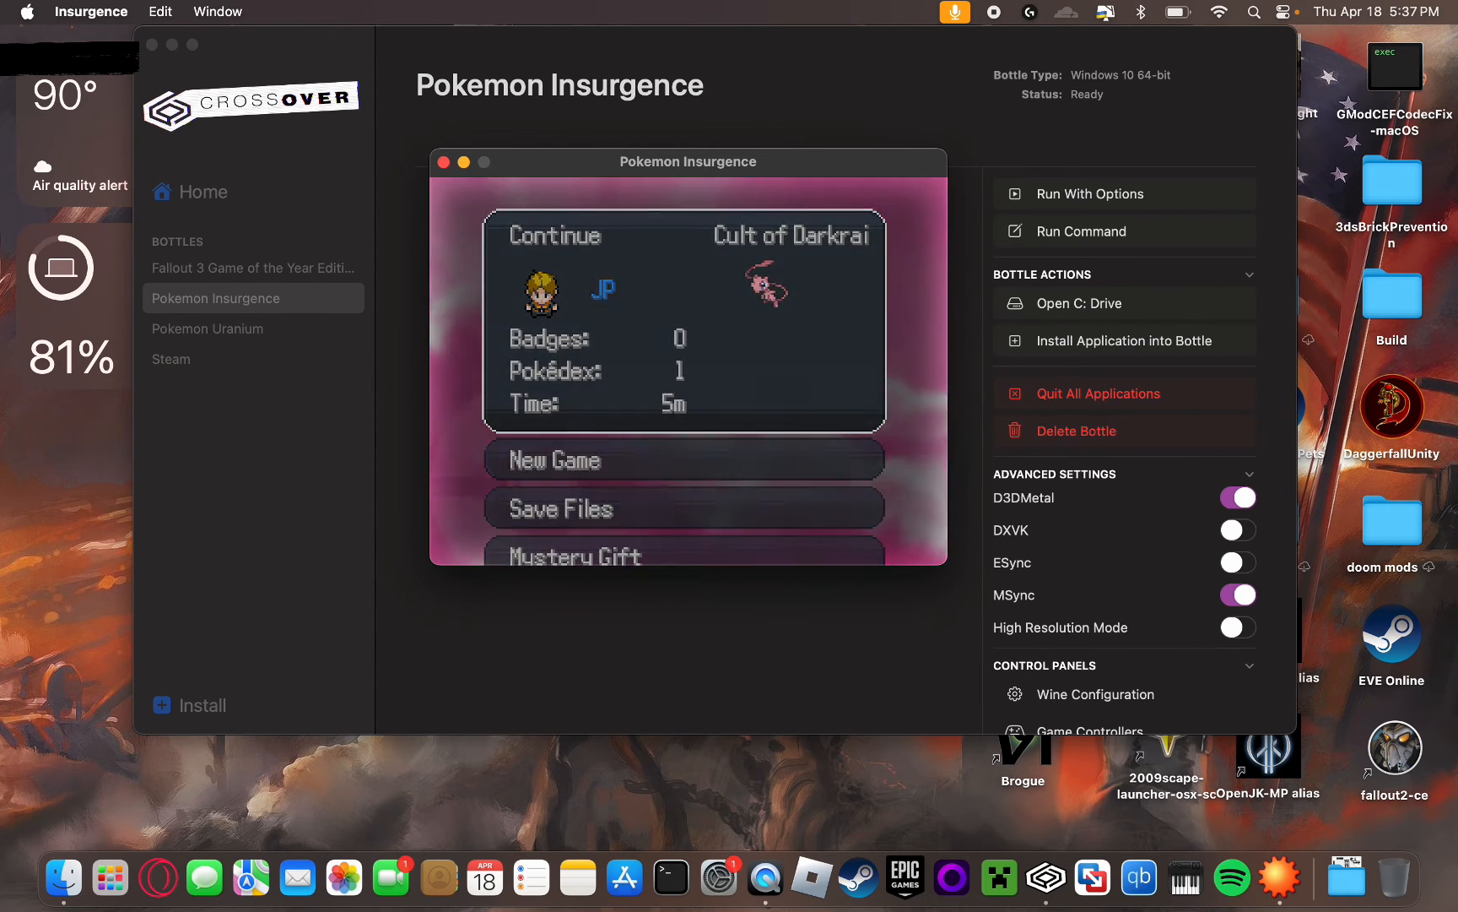
# - Continue the saved game and enter a wild battle with Mew against a level-3 Caterpie
pyautogui.click(554, 235)
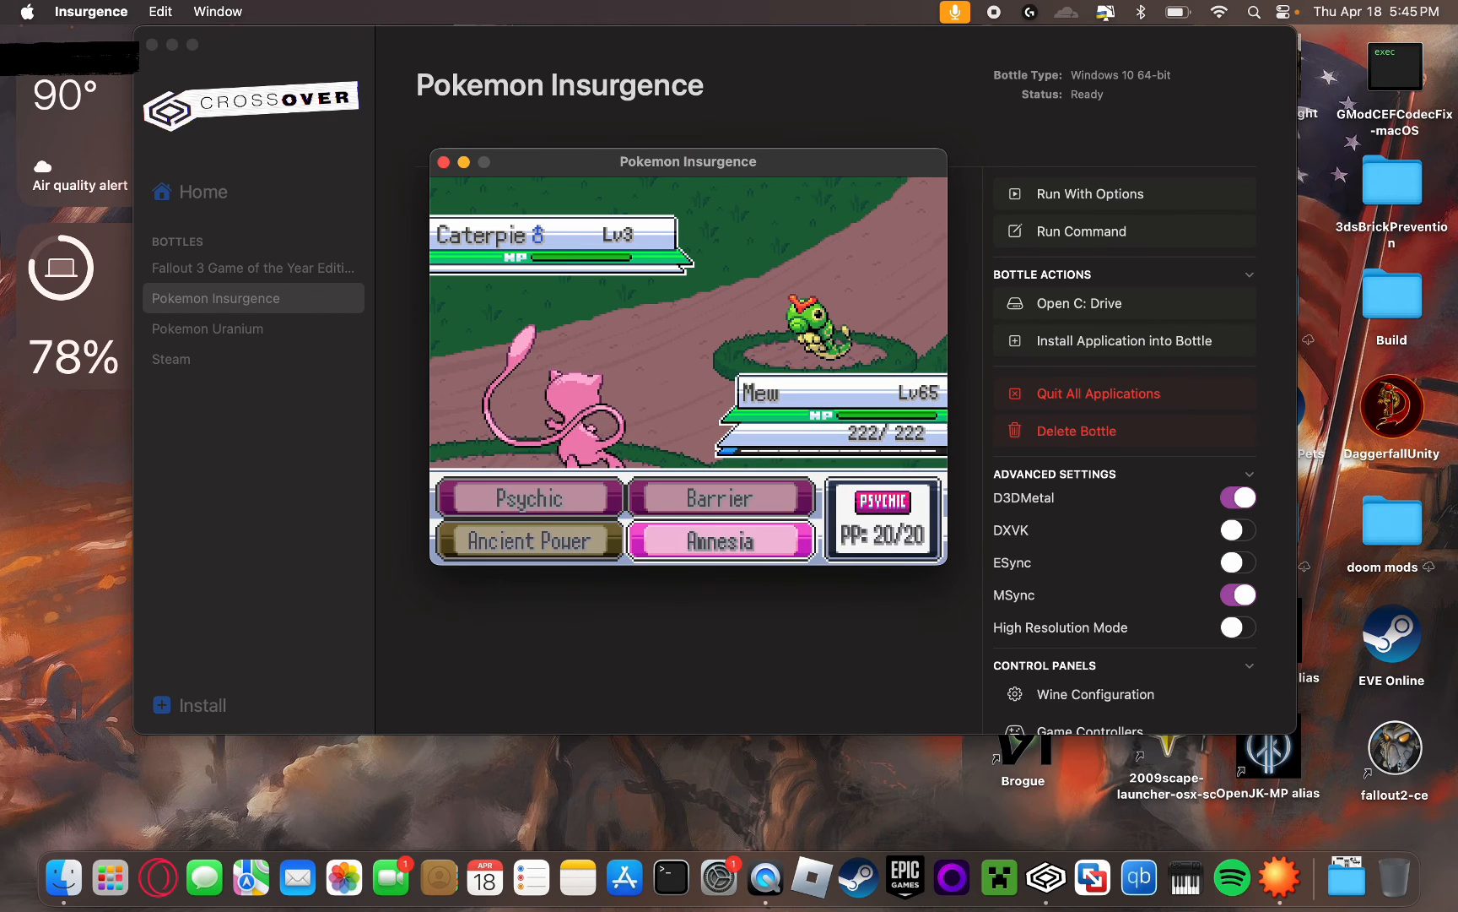
# - Quit the Insurgence game, leaving CrossOver on the Pokemon Insurgence bottle page
pyautogui.click(529, 539)
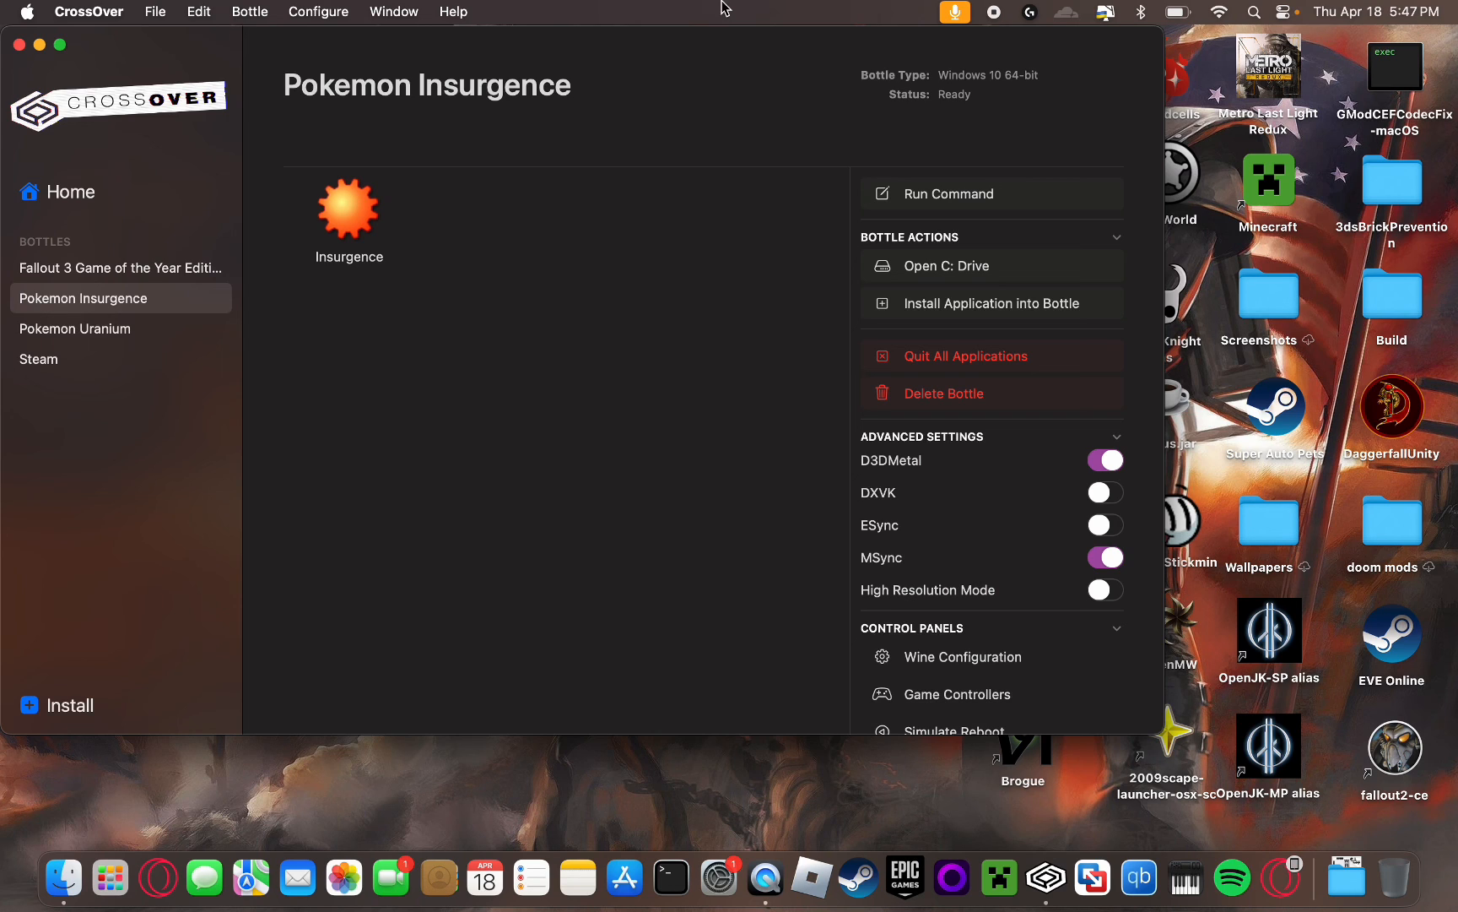
pyautogui.moveTo(849, 25)
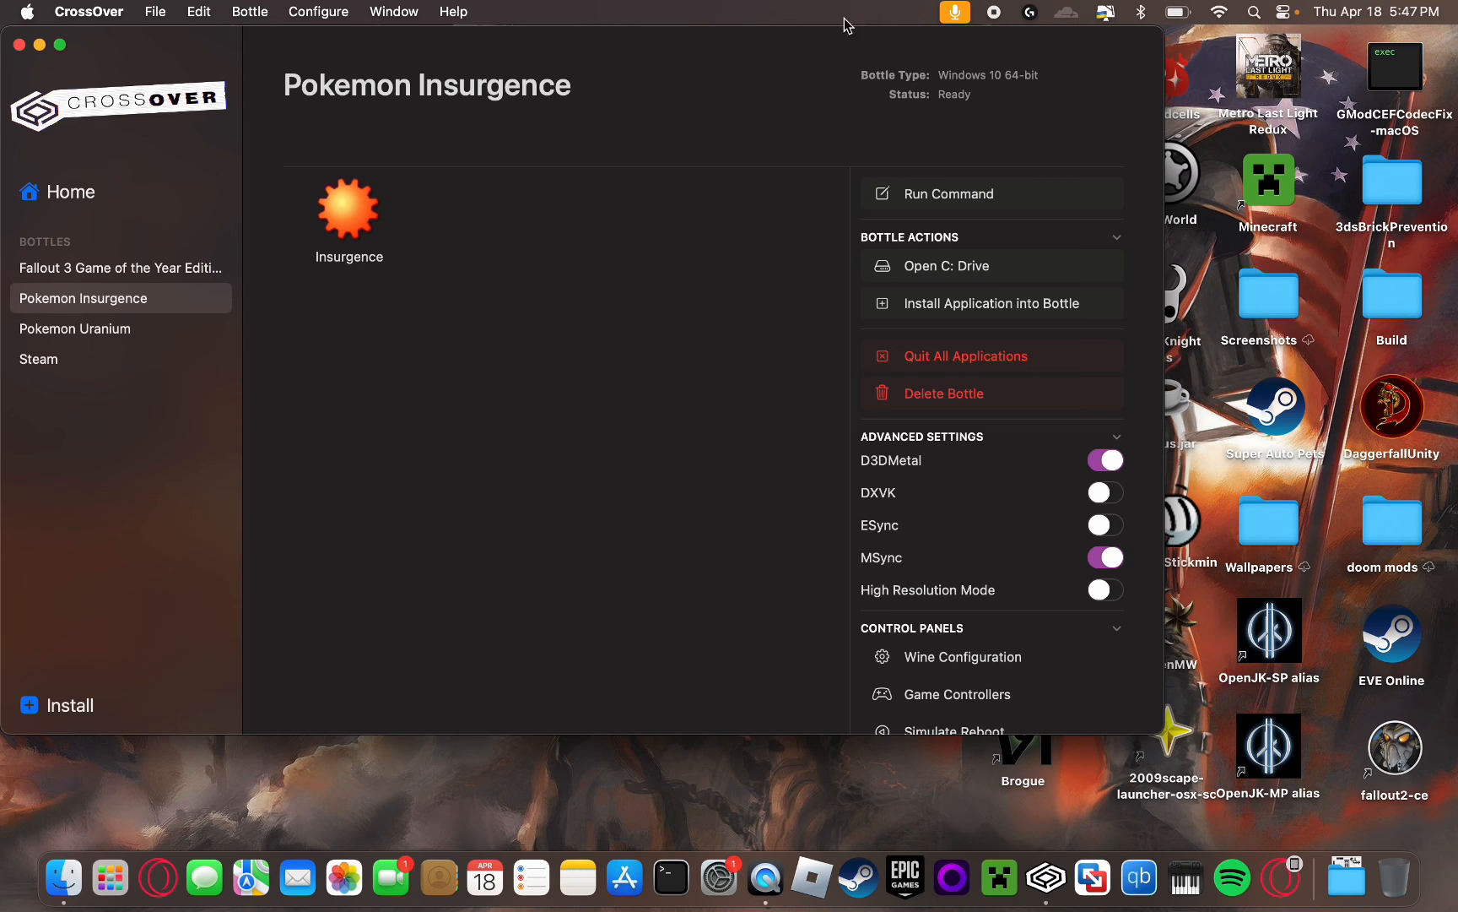
pyautogui.moveTo(994, 14)
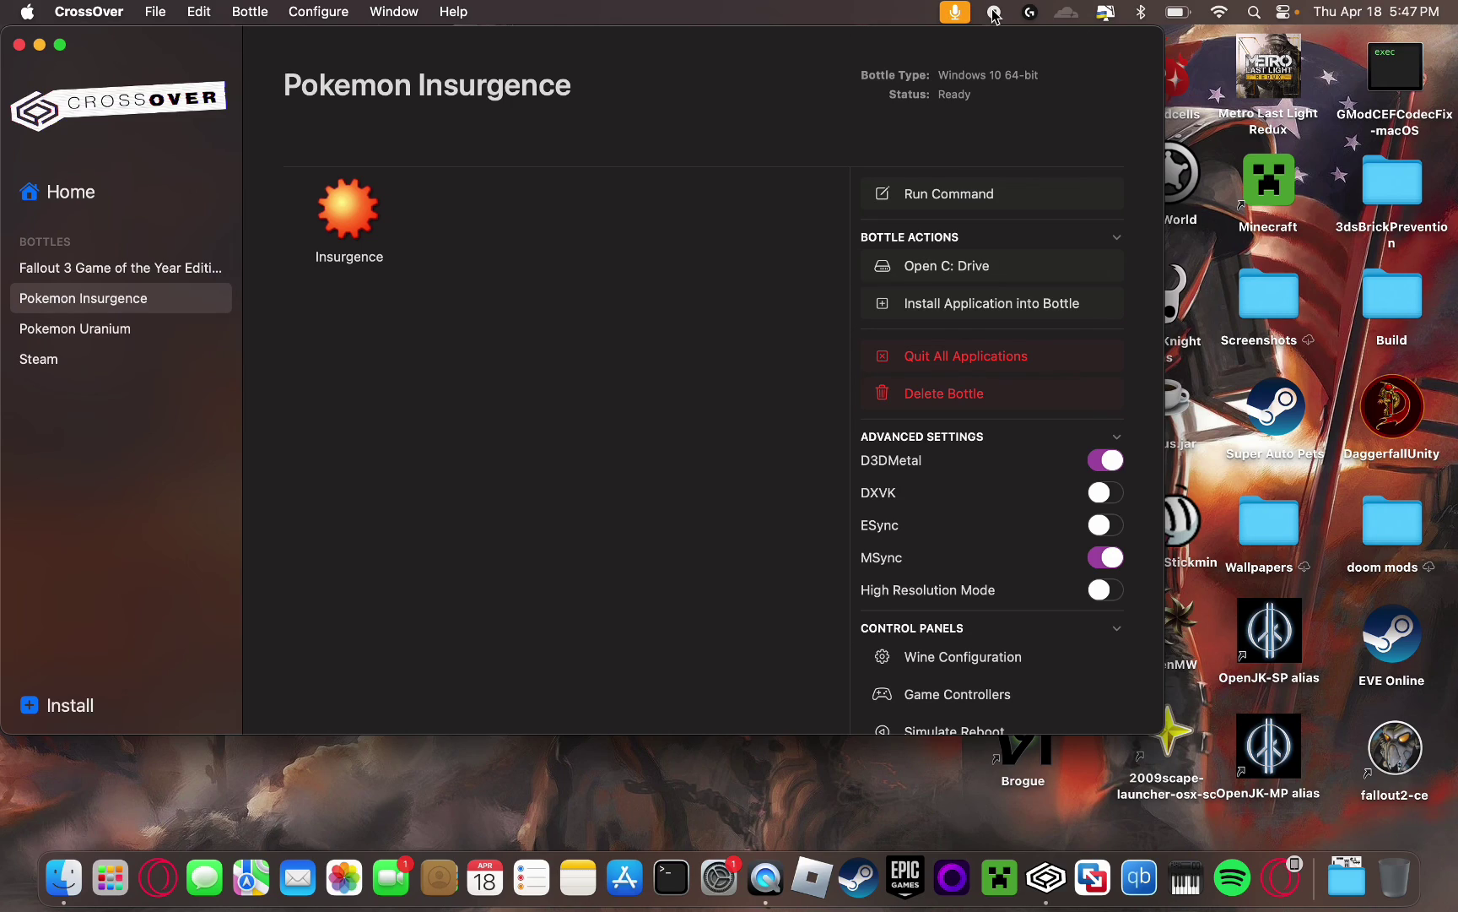